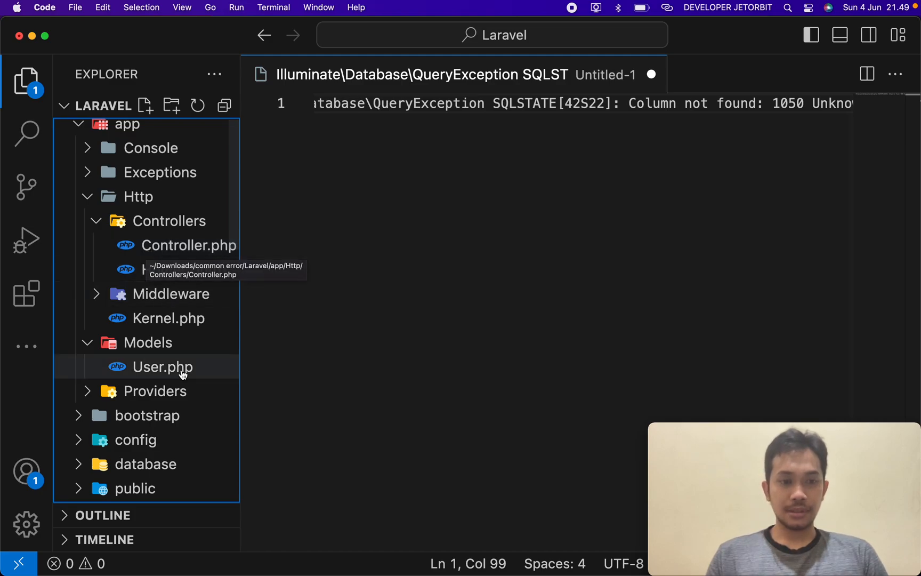
# Step: Scroll the Explorer down to the routes folder to reach web.php
pyautogui.scroll(-3)
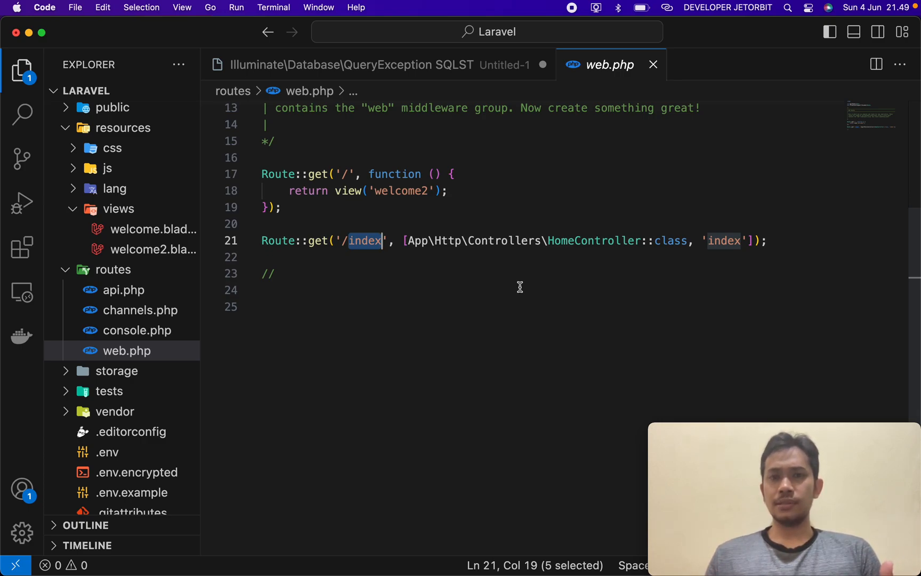
pyautogui.moveTo(357, 241)
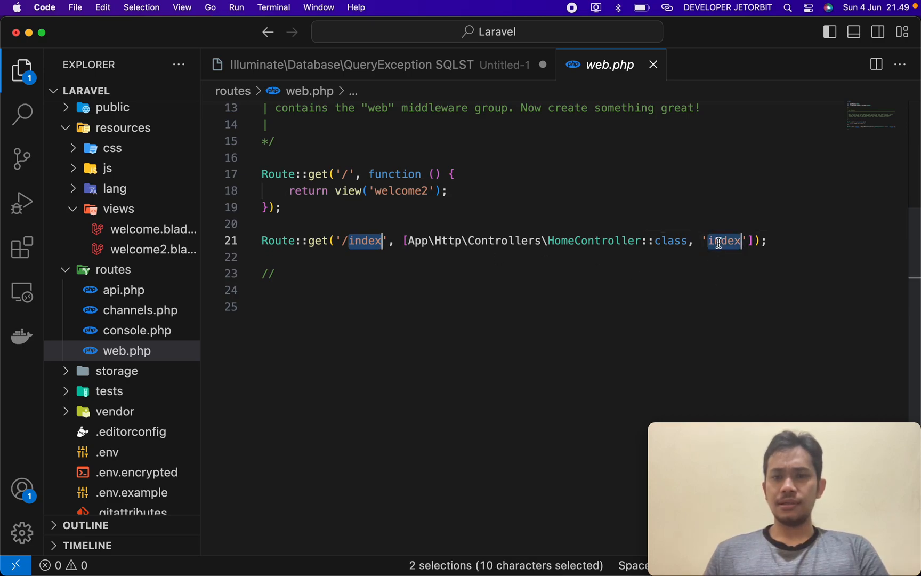
pyautogui.moveTo(520, 268)
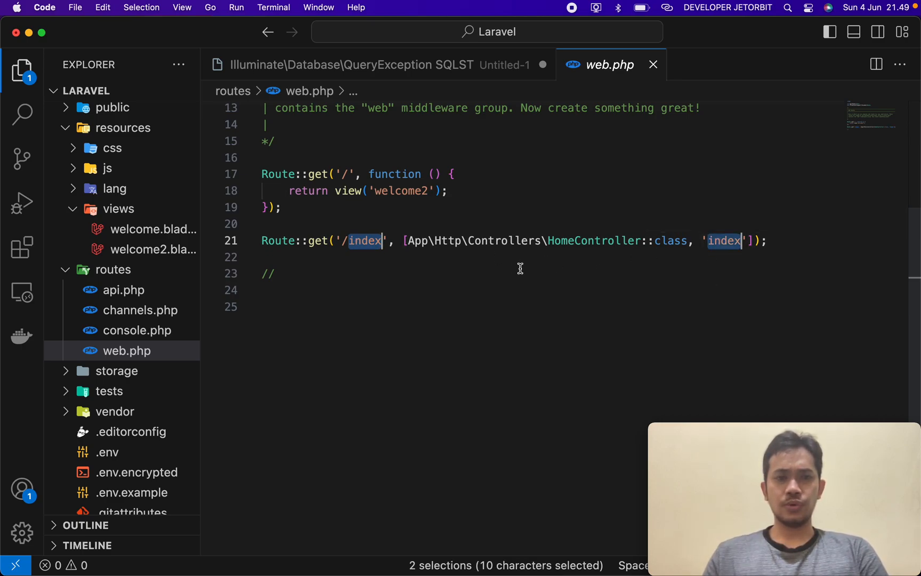
# Step: Change the route path to /new-user and go to HomeController's definition
pyautogui.click(365, 241)
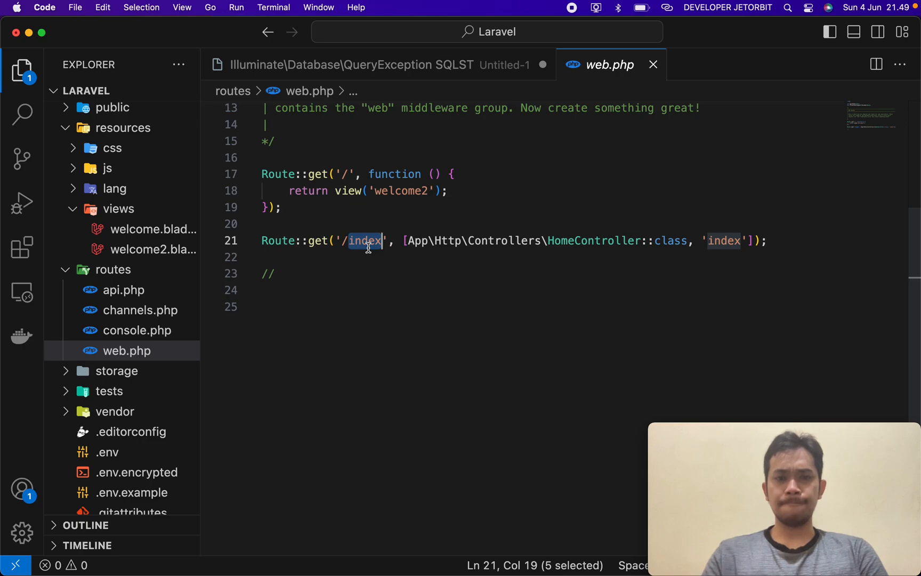
pyautogui.write('new-user')
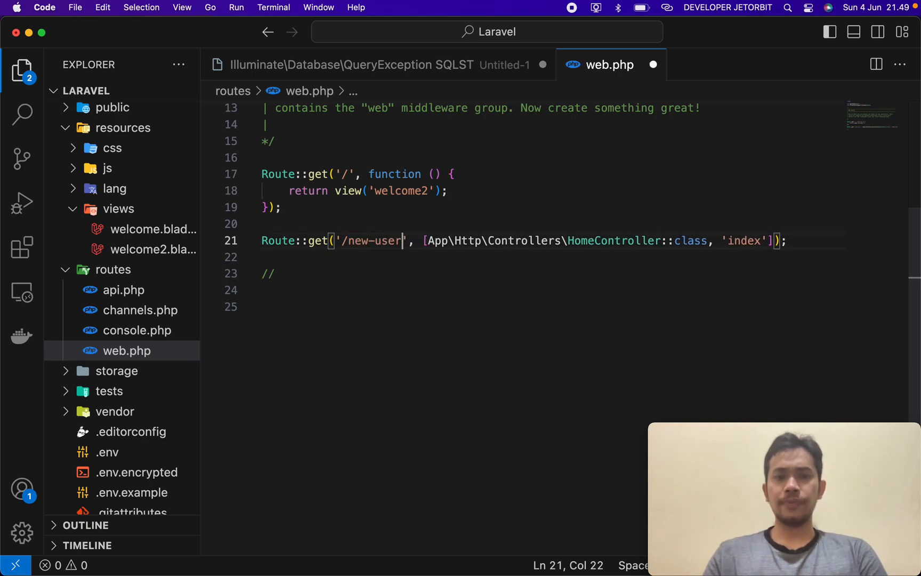
pyautogui.moveTo(612, 241)
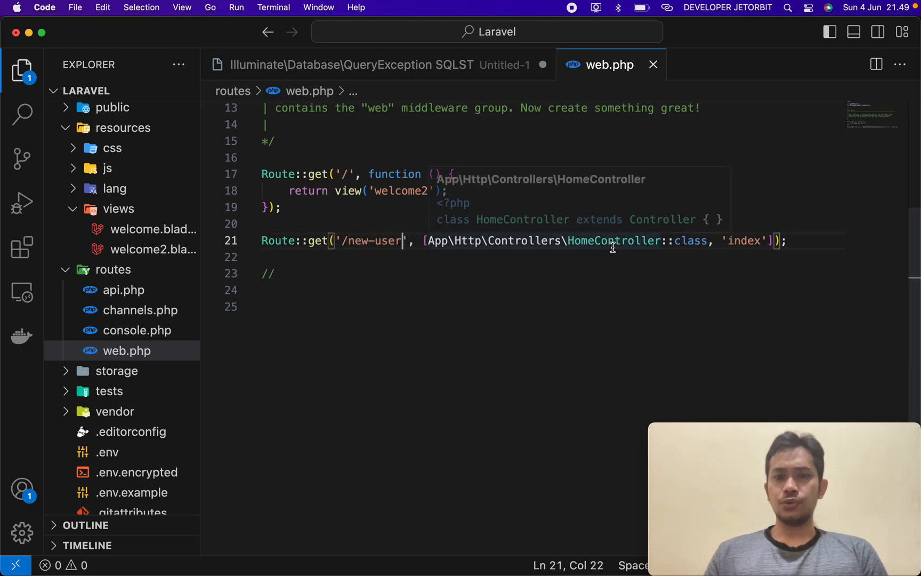
pyautogui.rightClick(610, 240)
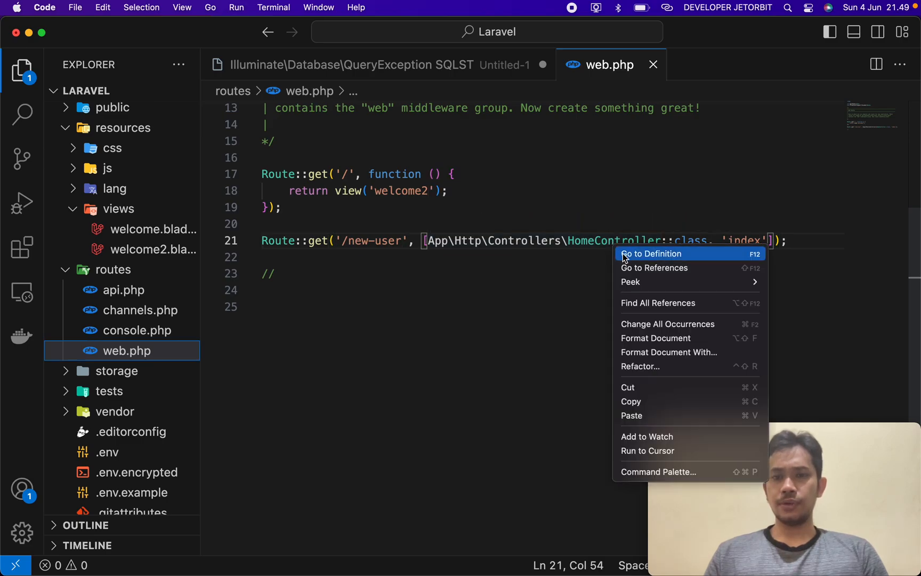
pyautogui.click(650, 253)
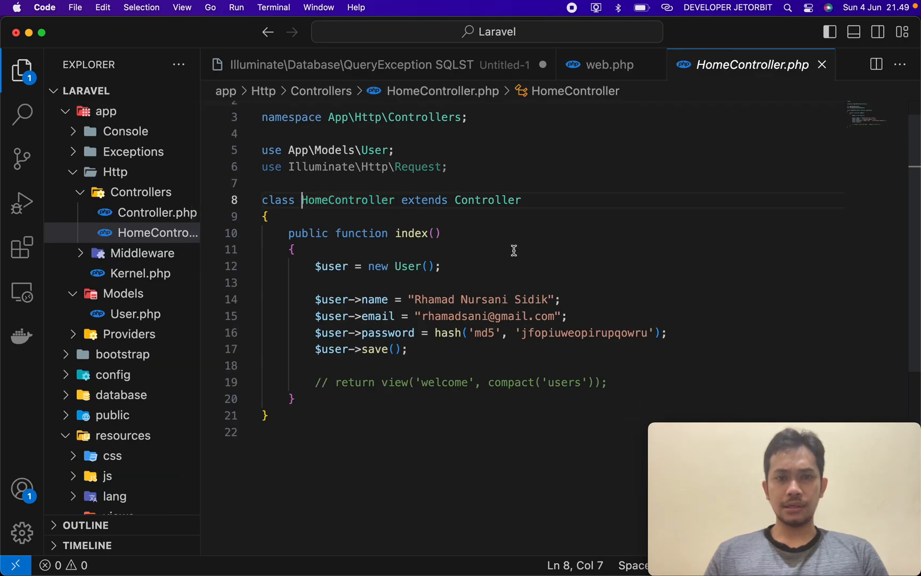
pyautogui.moveTo(600, 65)
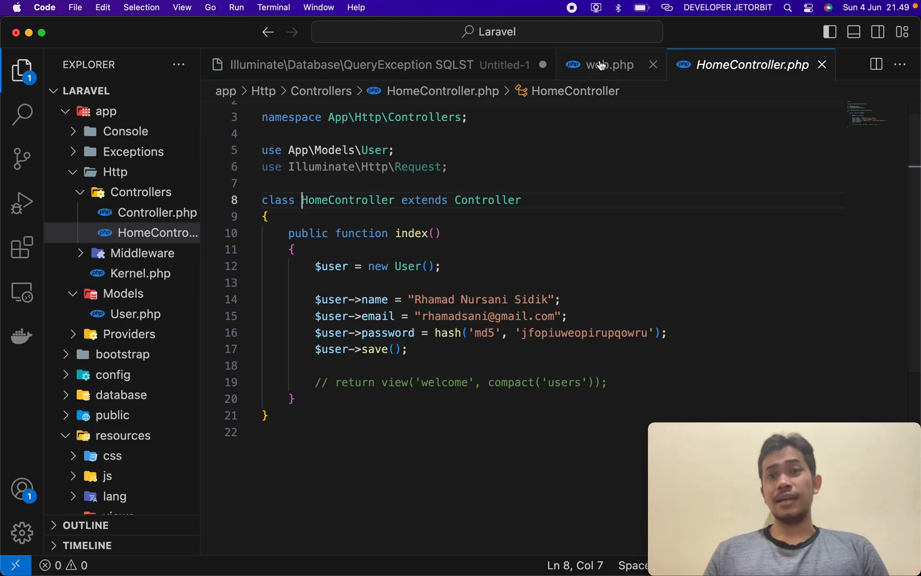
# Step: Rename the route action to 'storeNew', copy it, and return to HomeController.php
pyautogui.click(609, 65)
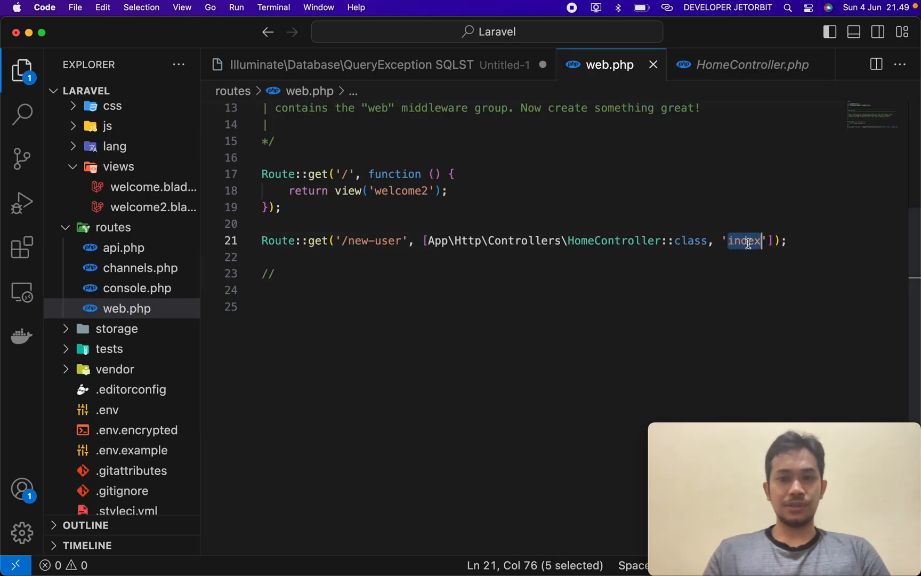
pyautogui.write('sot')
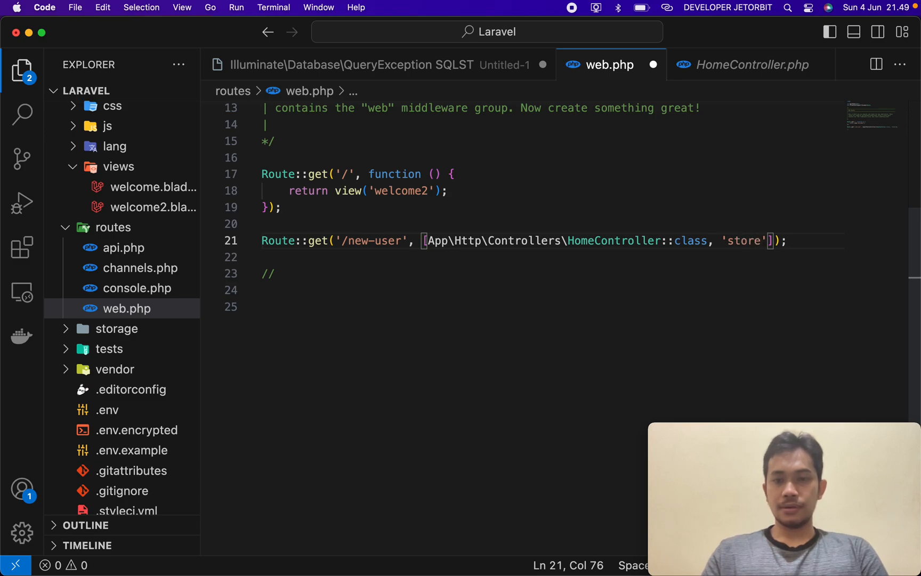
pyautogui.write('New')
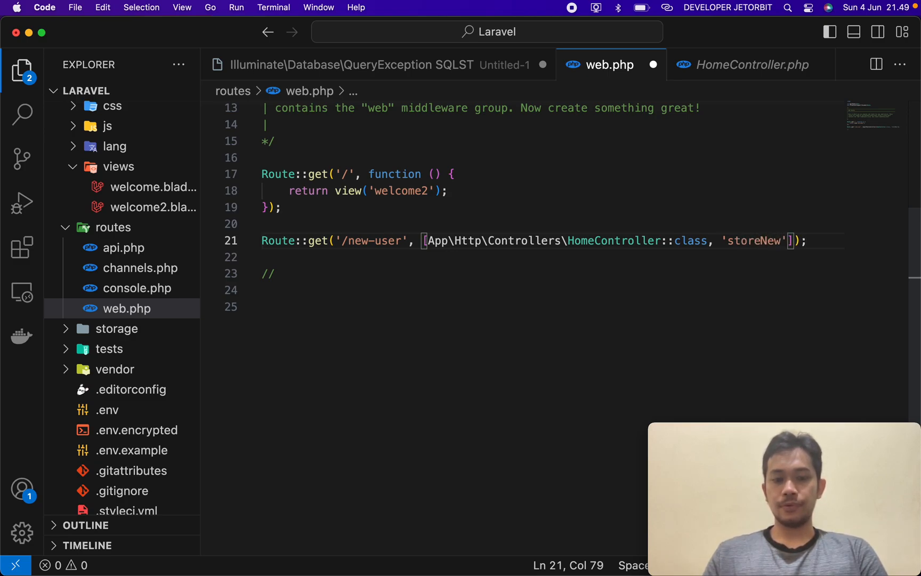
pyautogui.doubleClick(754, 240)
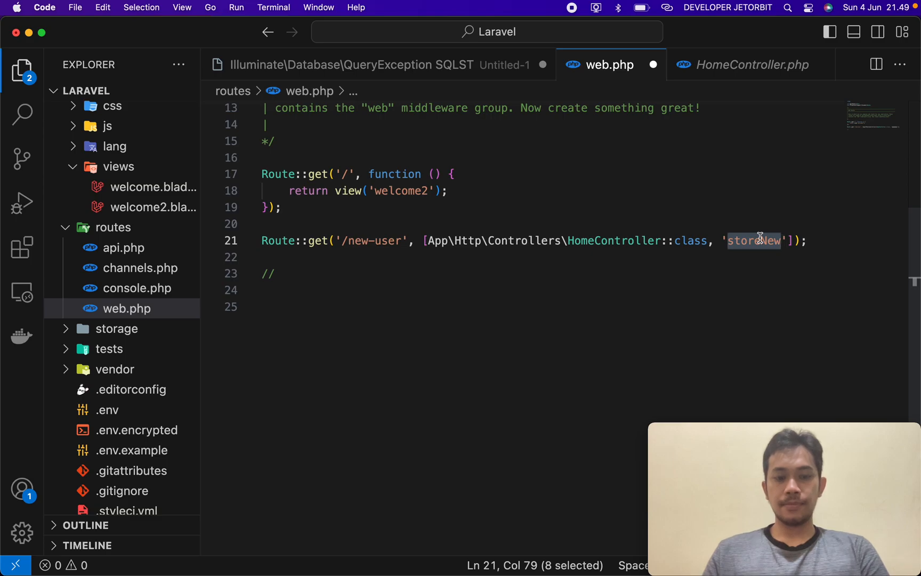
pyautogui.click(751, 64)
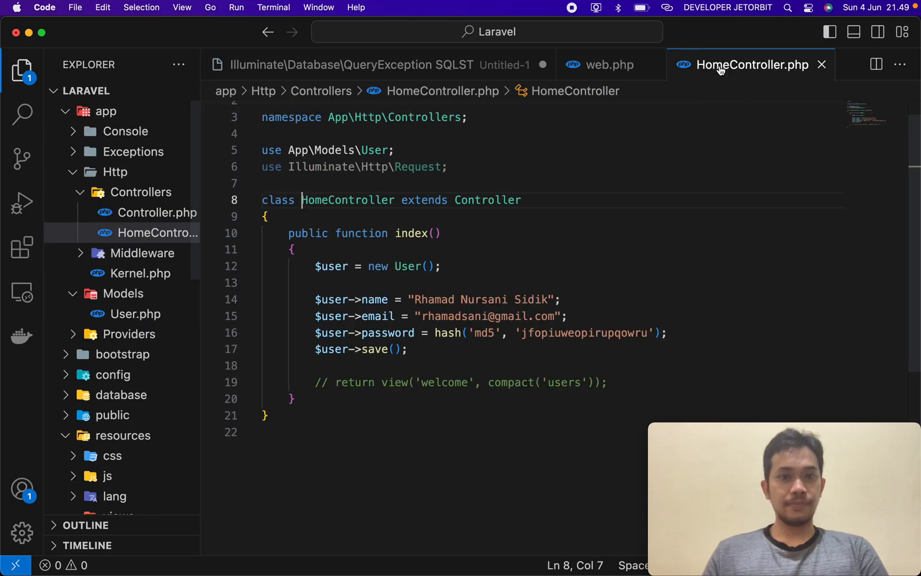
# Step: Rename index() to storeNew() and add dd($user); after $user->save()
pyautogui.write('storeNew')
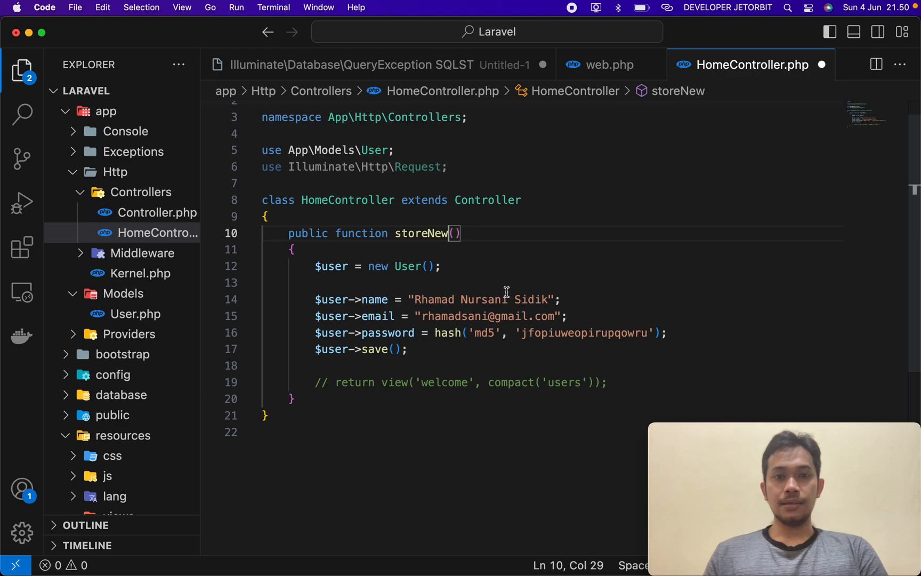
pyautogui.moveTo(460, 274)
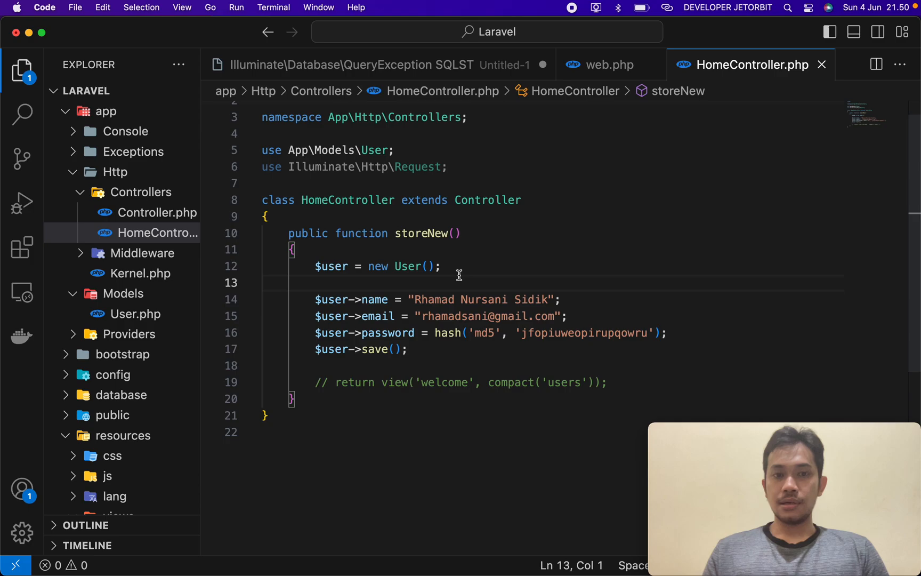
pyautogui.moveTo(435, 340)
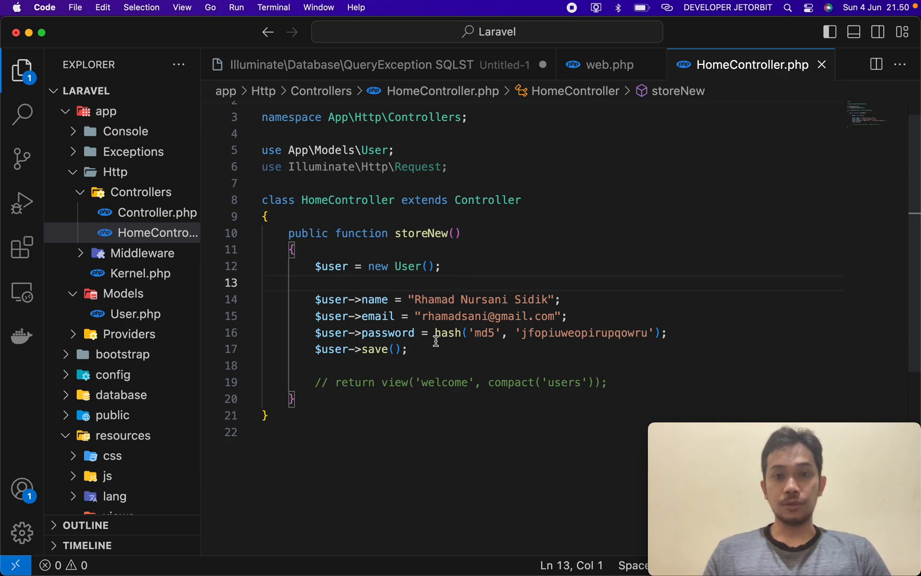
pyautogui.write('dd()')
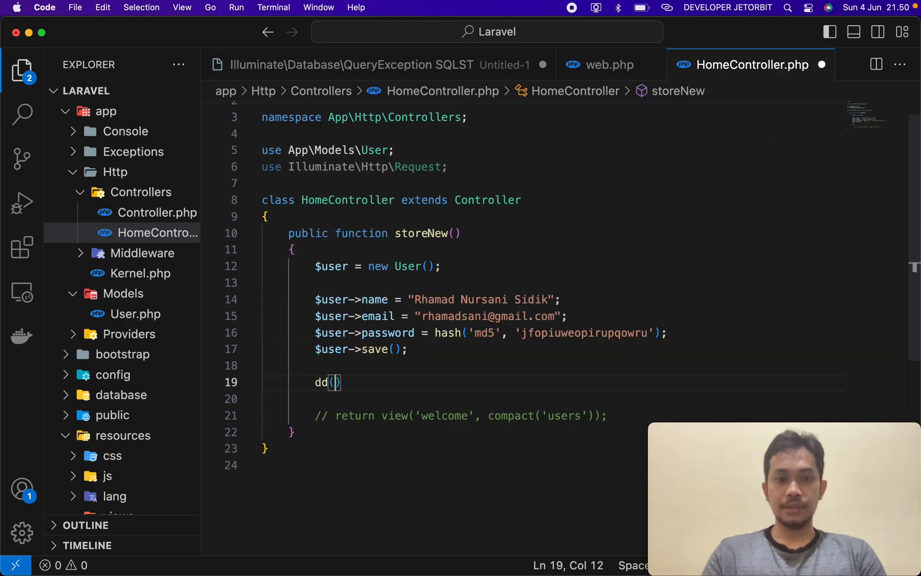
pyautogui.write('$user')
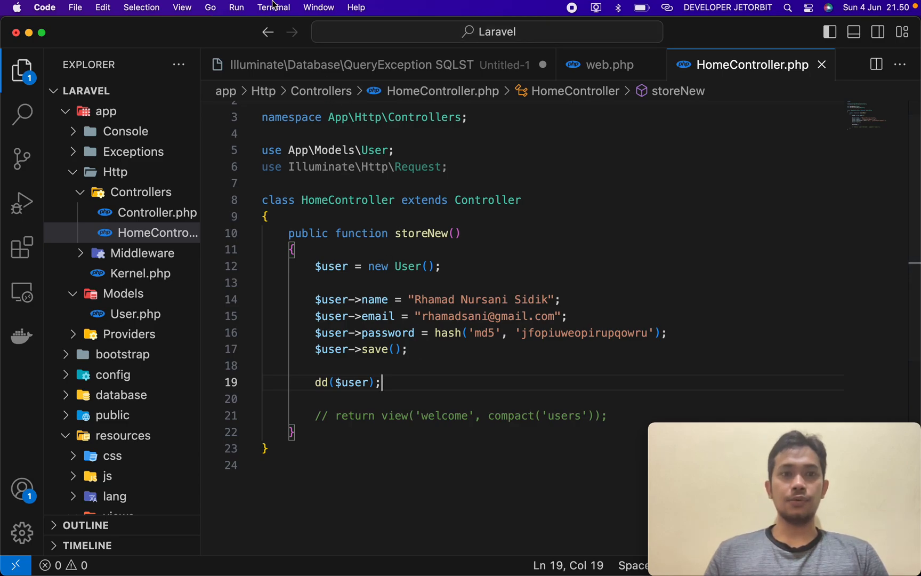
# Step: Open a new integrated terminal and run php artisan serve
pyautogui.click(273, 7)
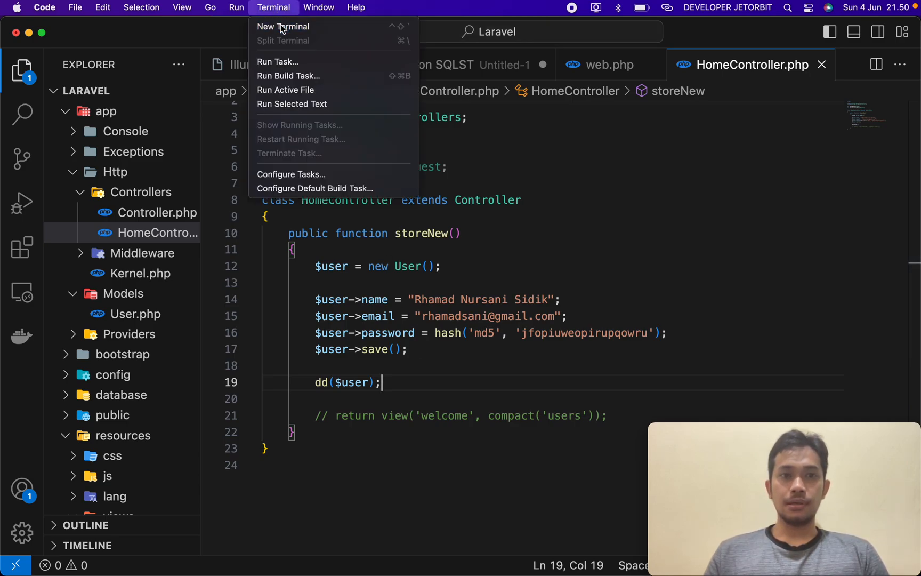
pyautogui.click(283, 27)
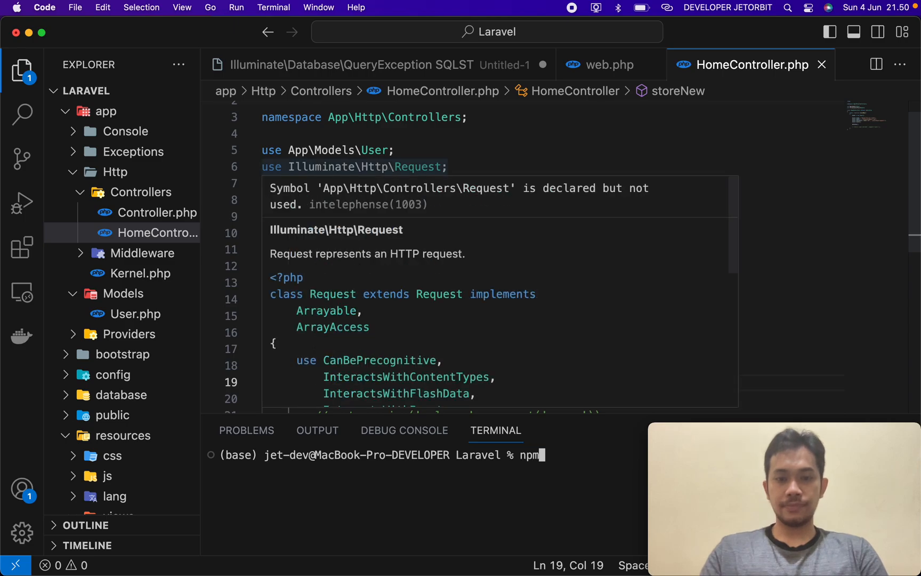
pyautogui.press('Backspace')
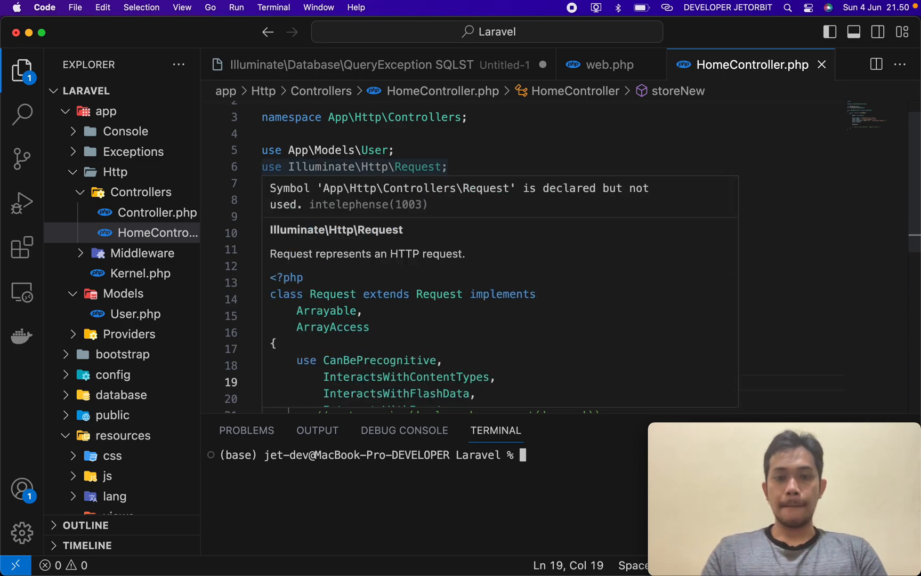
pyautogui.write('php artisan se')
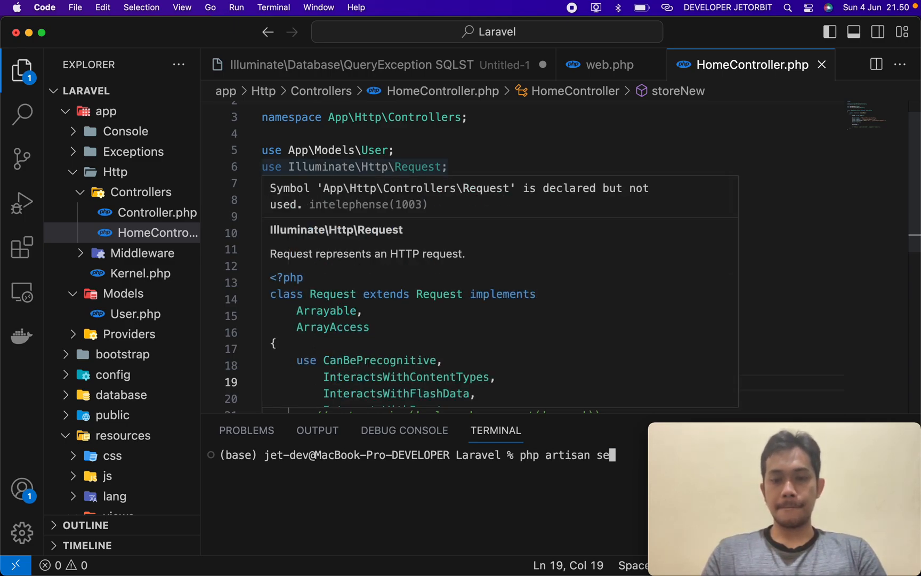
pyautogui.write('rve')
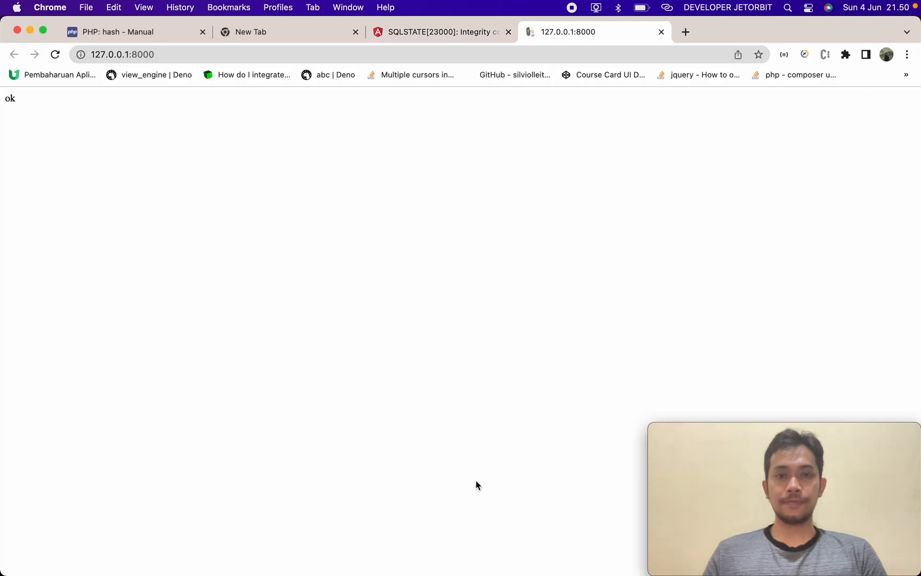
pyautogui.moveTo(287, 255)
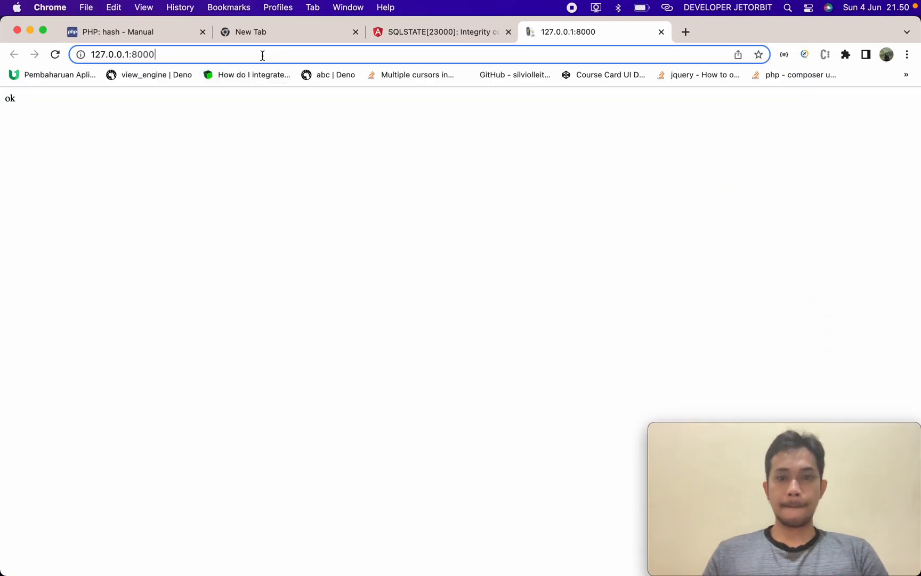
# Step: Visit 127.0.0.1:8000/new-user to see the dumped User object
pyautogui.write('/new-user')
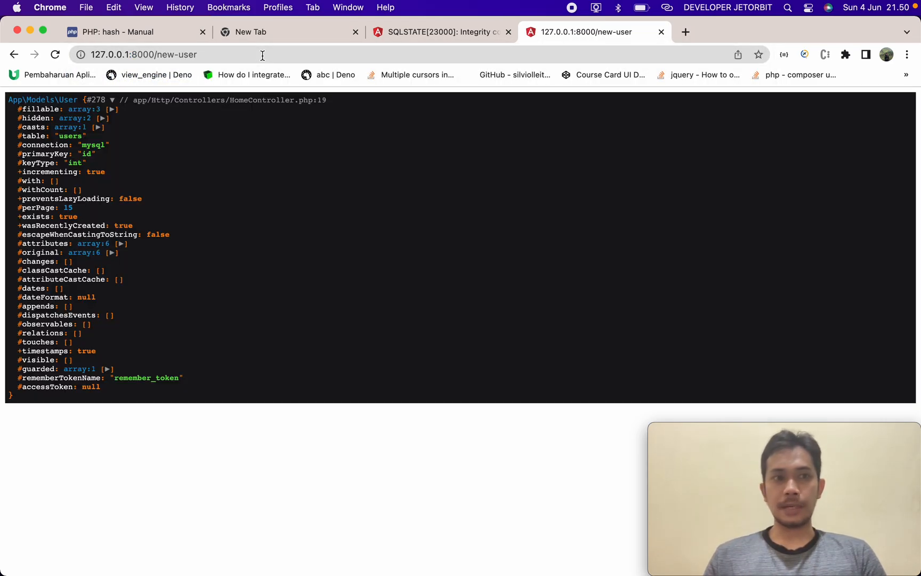
pyautogui.moveTo(445, 548)
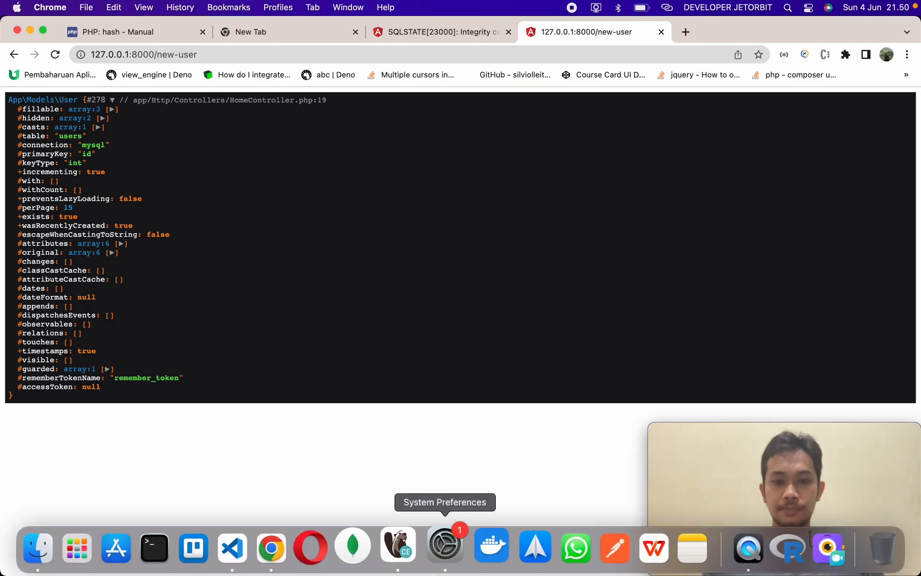
# Step: Switch to DBeaver and refresh the users table data grid
pyautogui.click(401, 548)
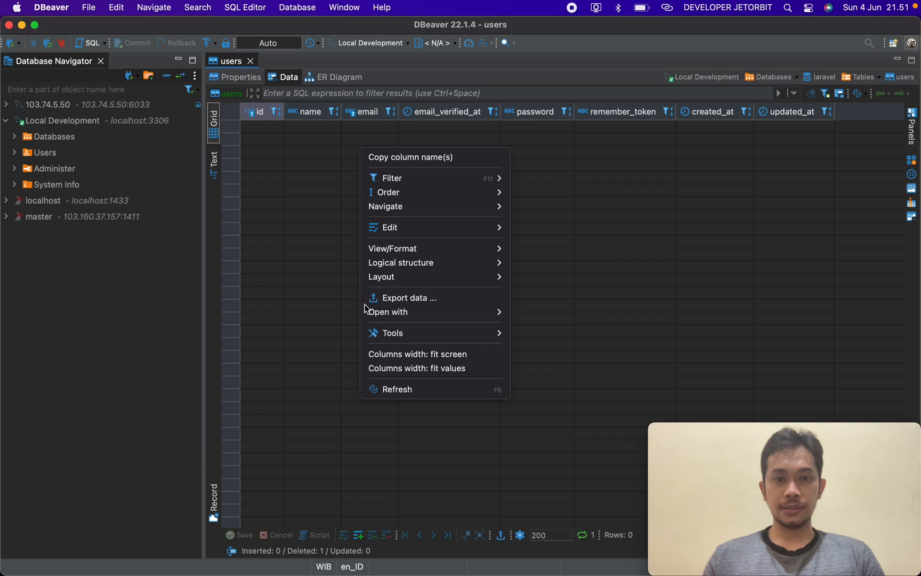
pyautogui.click(396, 389)
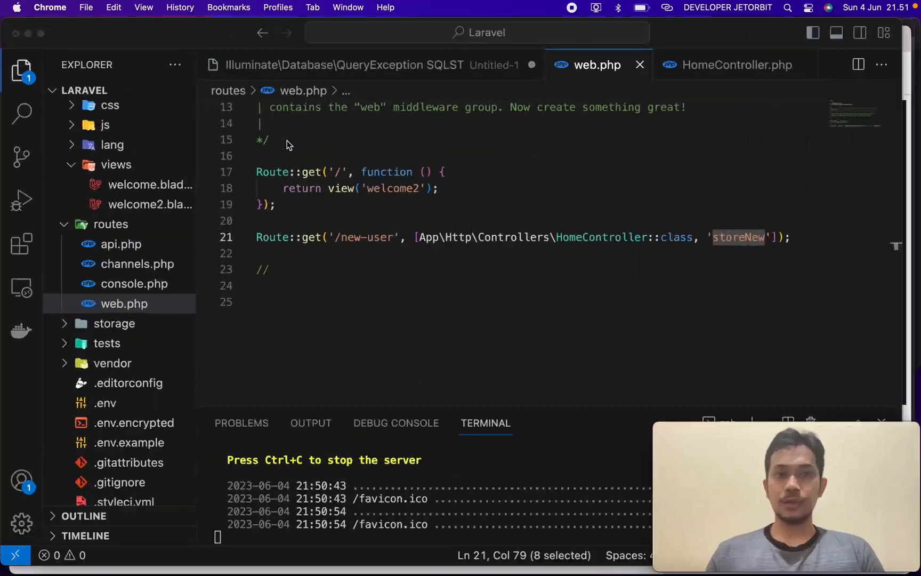
# Step: View the saved Column-not-found error in Untitled-1, then return to HomeController.php
pyautogui.click(350, 65)
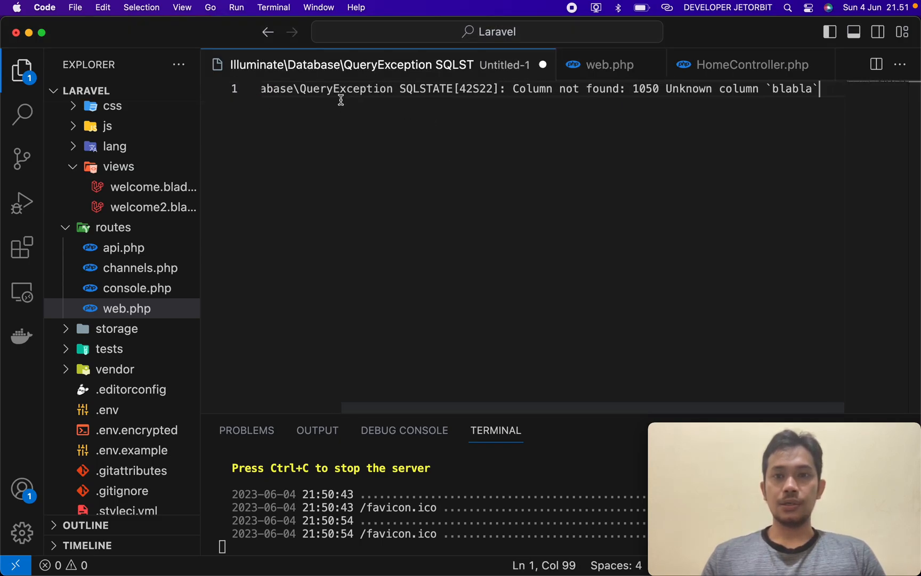
pyautogui.moveTo(752, 64)
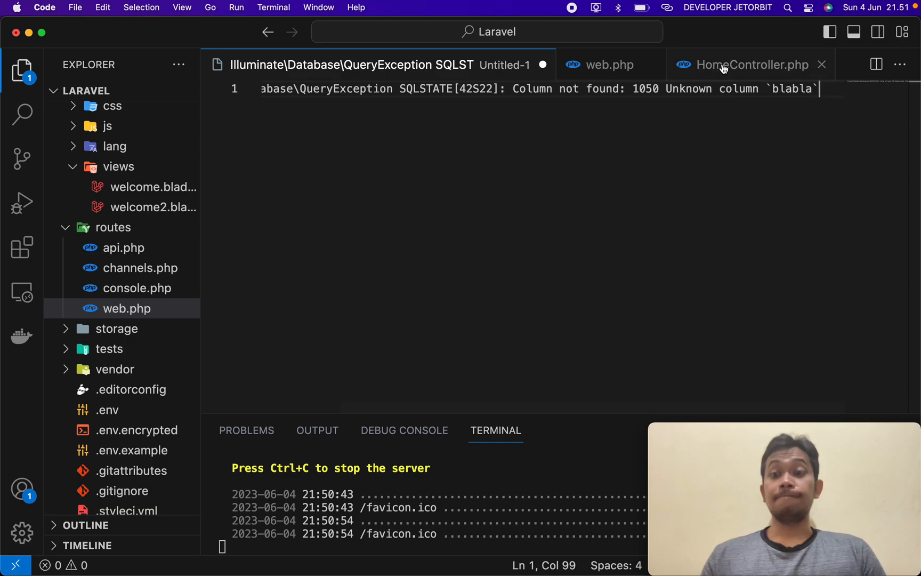
pyautogui.click(752, 65)
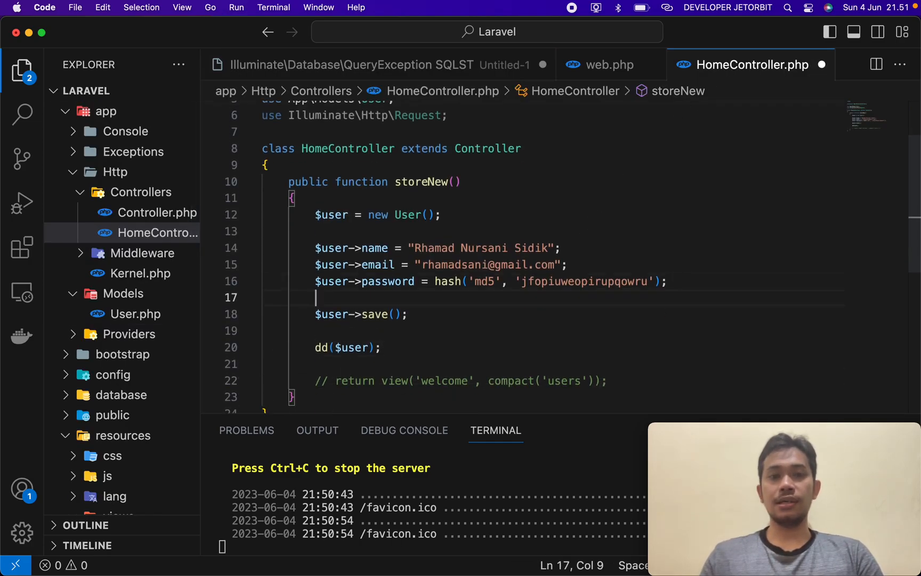
pyautogui.write('$user')
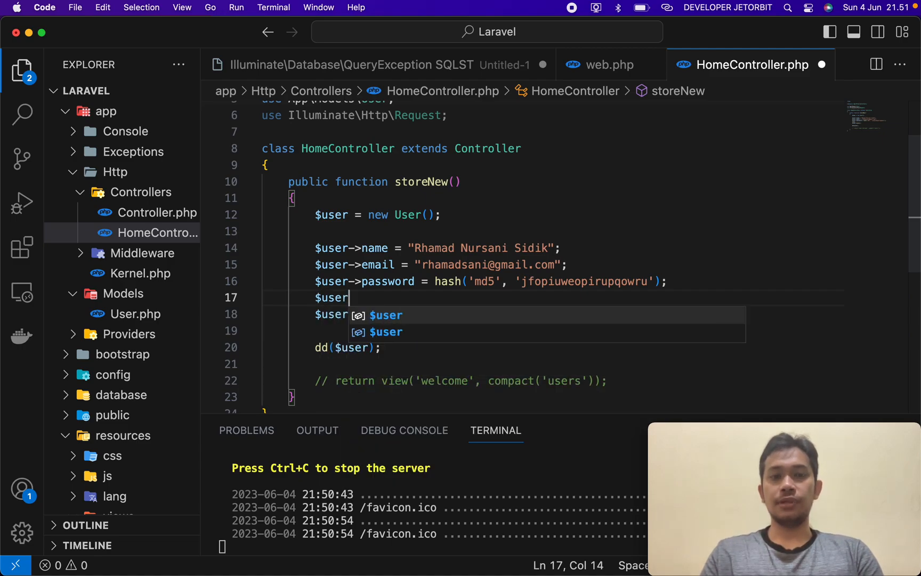
pyautogui.write('->')
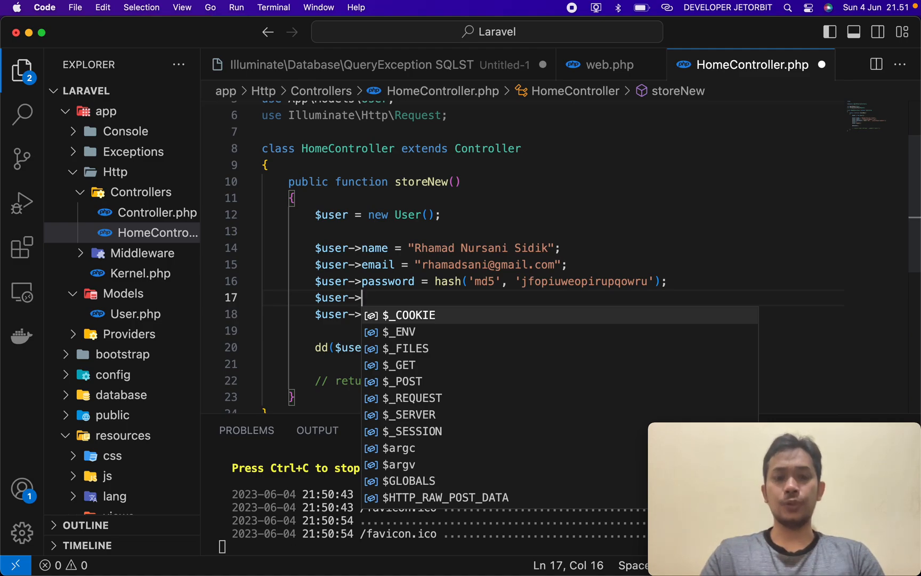
pyautogui.write('phone =')
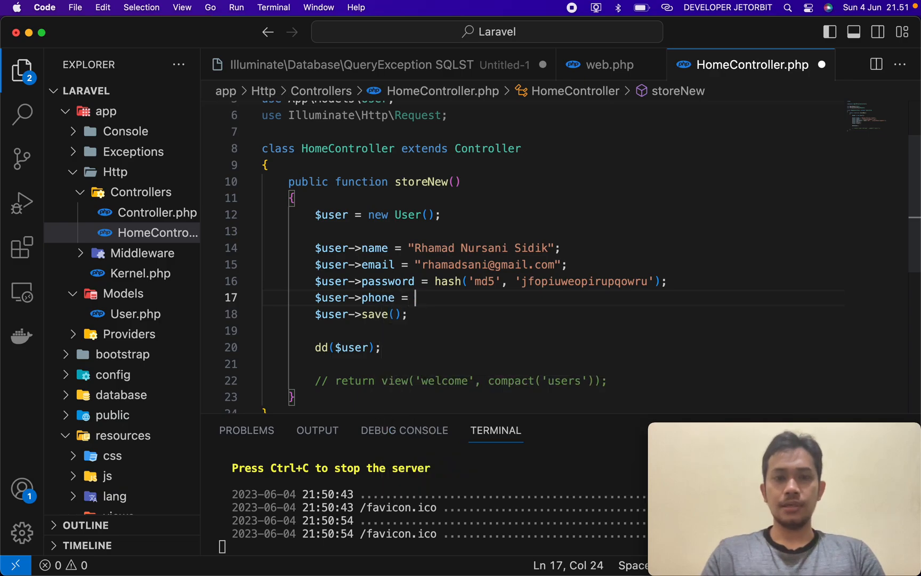
pyautogui.write("'0'")
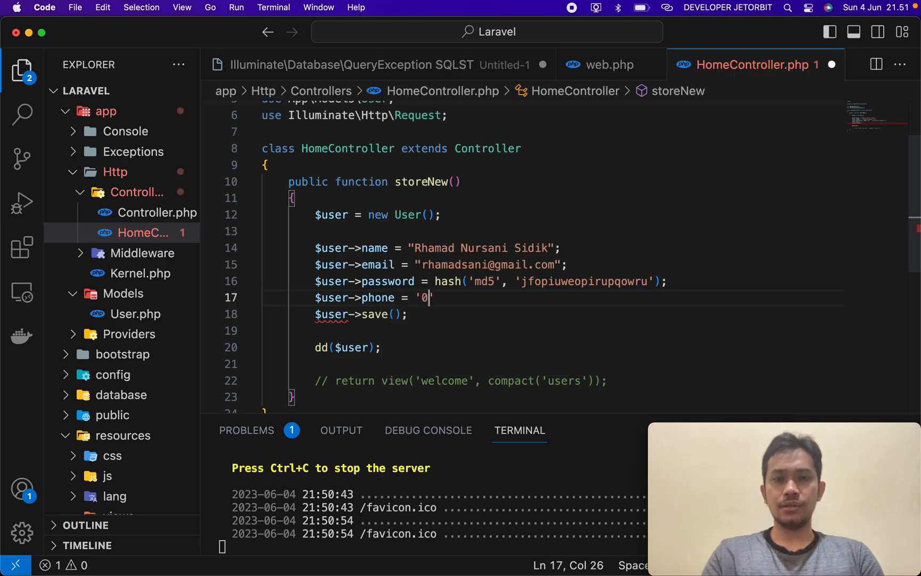
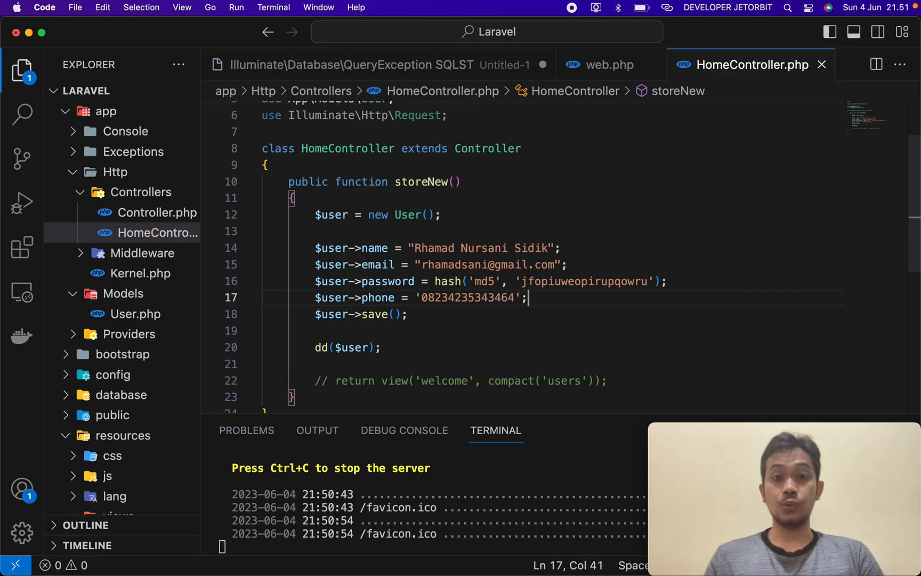
pyautogui.moveTo(541, 376)
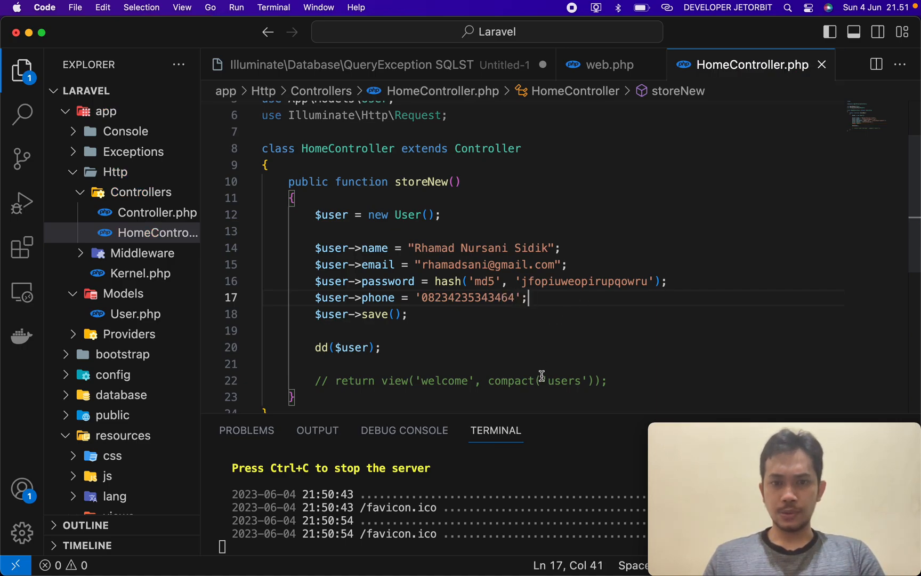
pyautogui.moveTo(481, 267)
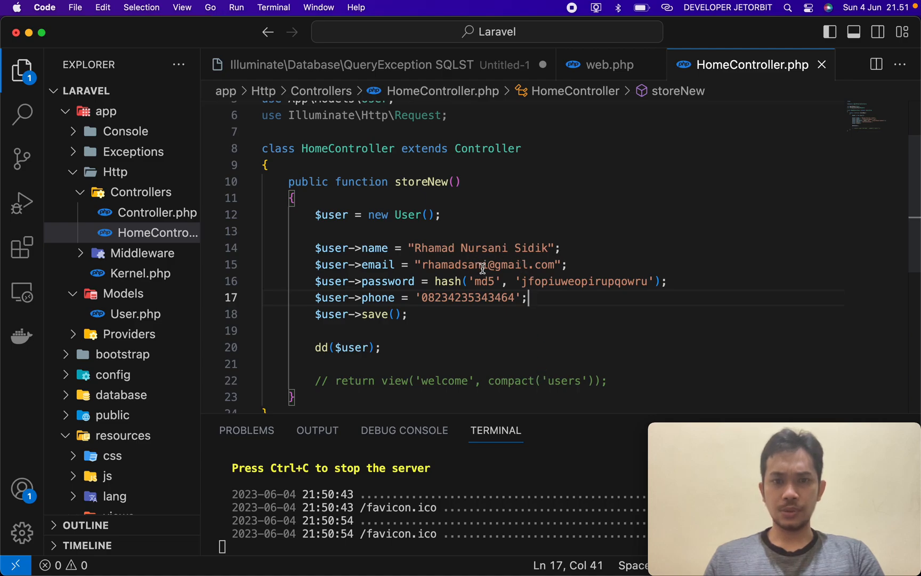
# Step: Change the email domain from gmail to yahoo and append Yahoo to the name
pyautogui.doubleClick(512, 264)
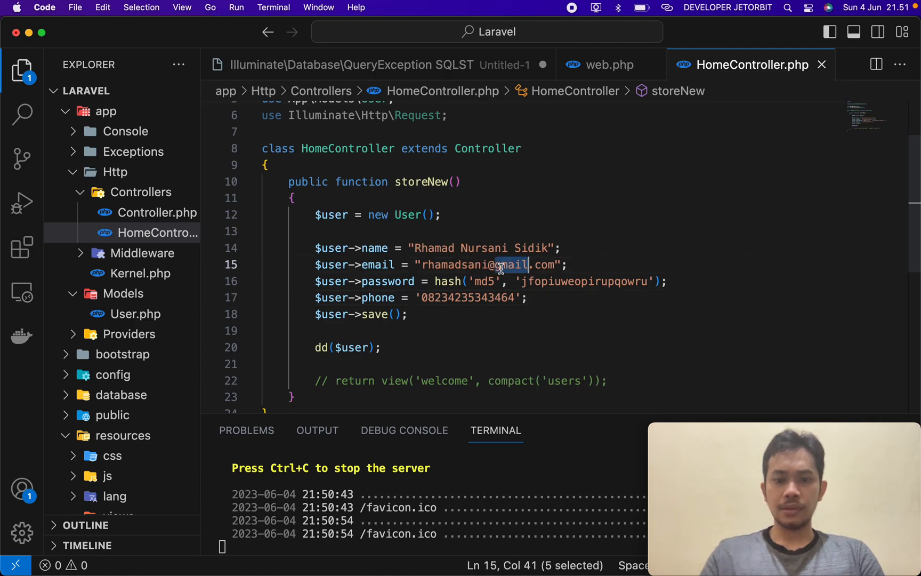
pyautogui.write('yahoo')
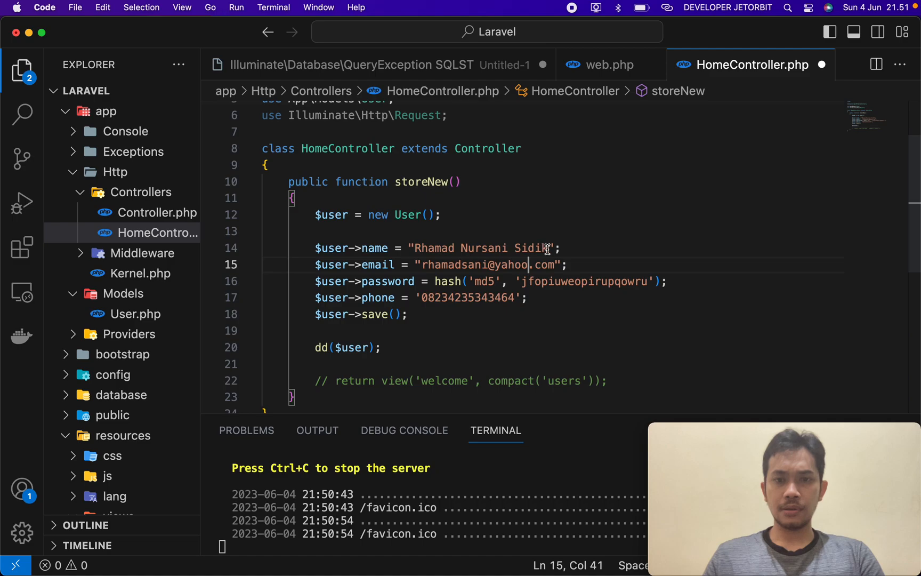
pyautogui.write('Yahoo')
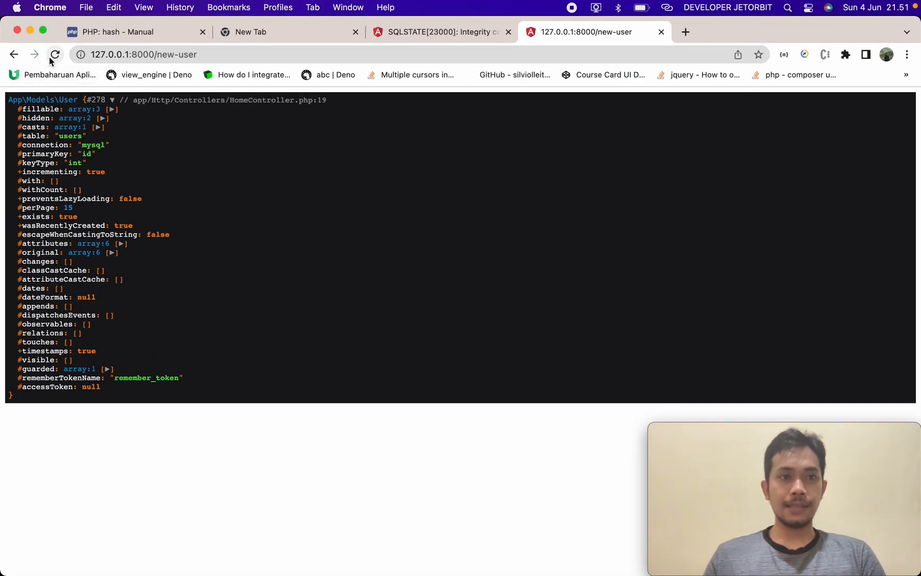
# Step: Reload the 127.0.0.1:8000/new-user page in Chrome to rerun storeNew
pyautogui.click(55, 54)
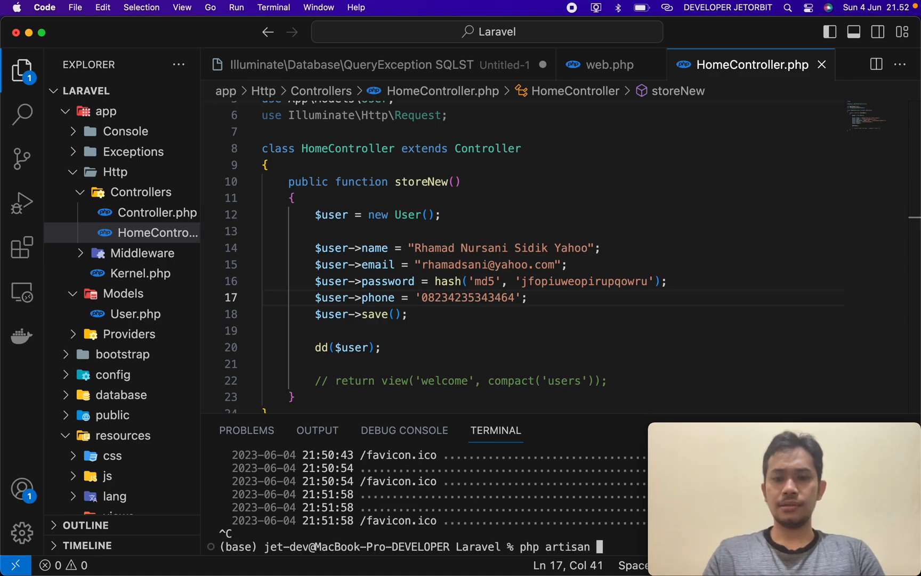
# Step: Run php artisan make:migration updatetableuseraddphone in the terminal
pyautogui.write('make:mig')
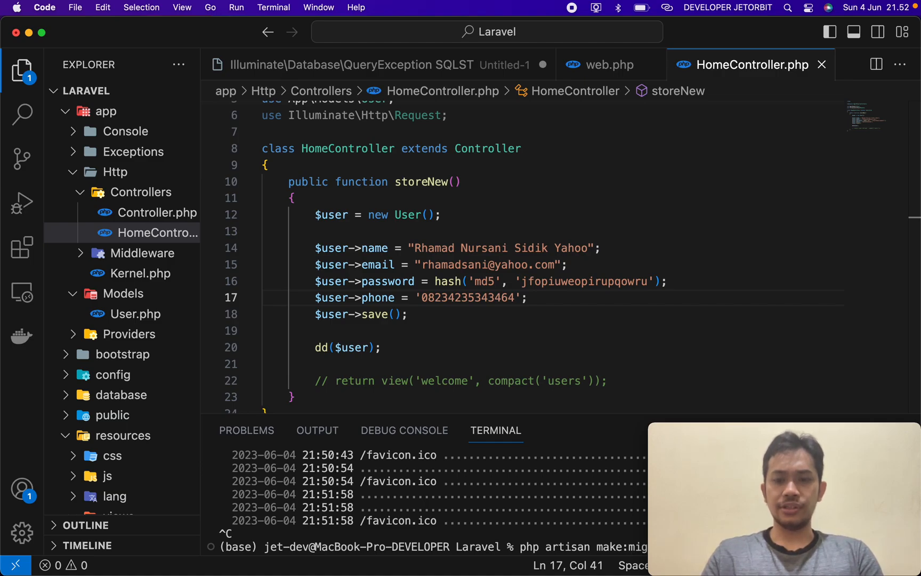
pyautogui.moveTo(521, 413)
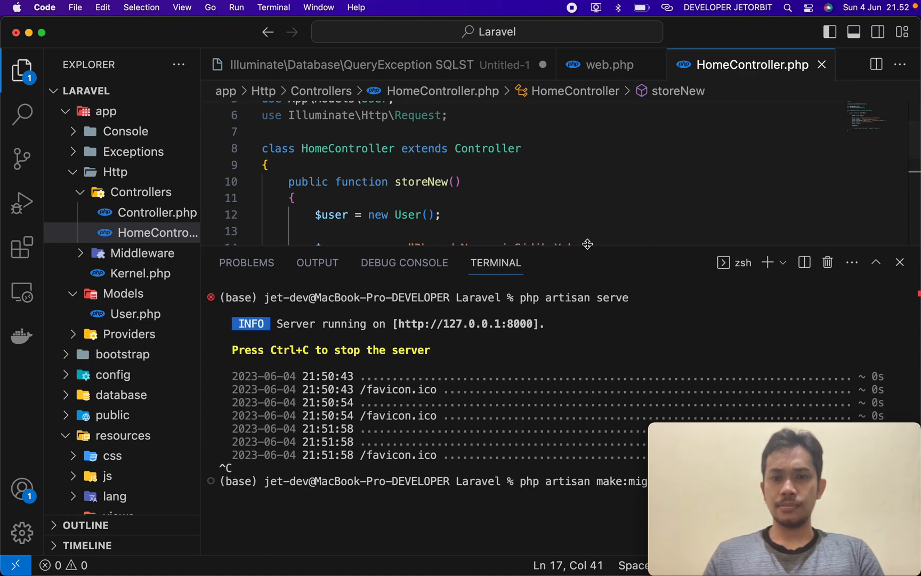
pyautogui.write('ration')
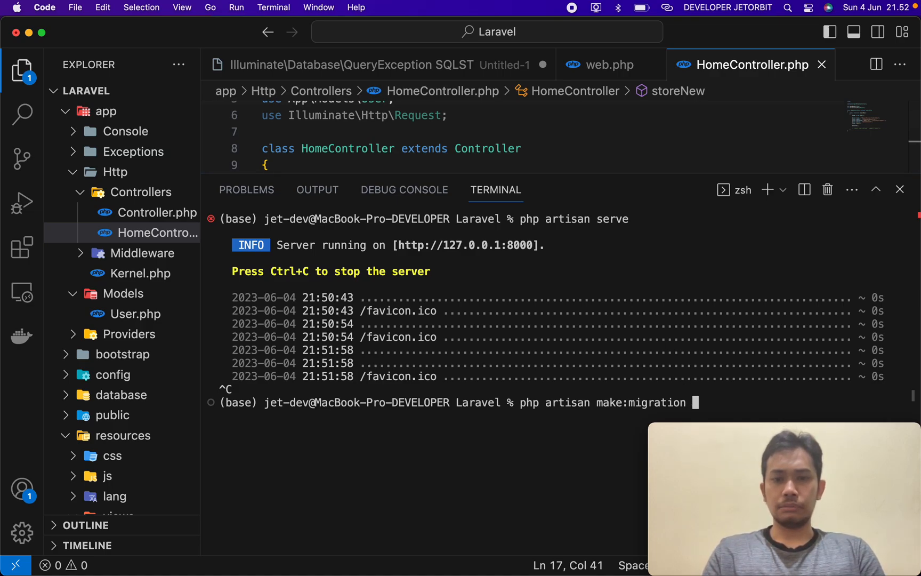
pyautogui.write('add')
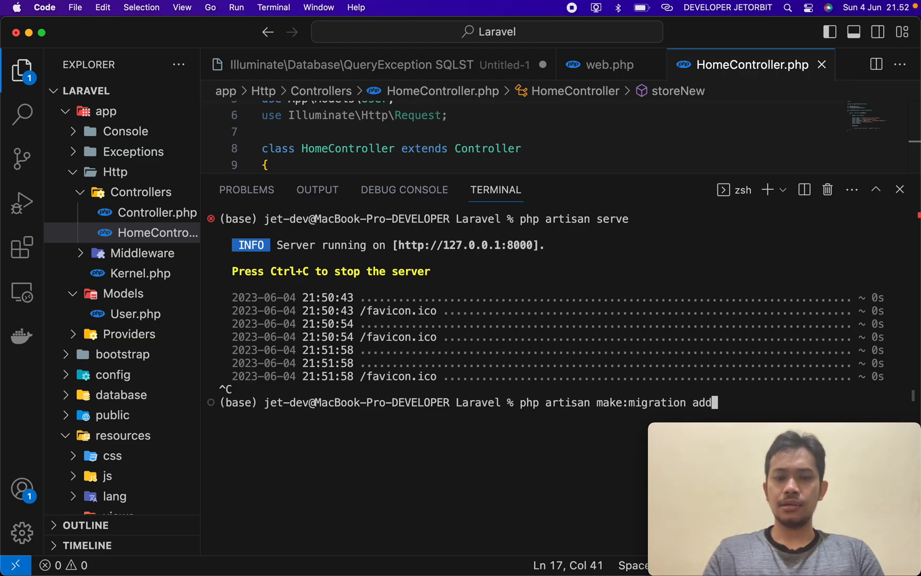
pyautogui.write('updatet')
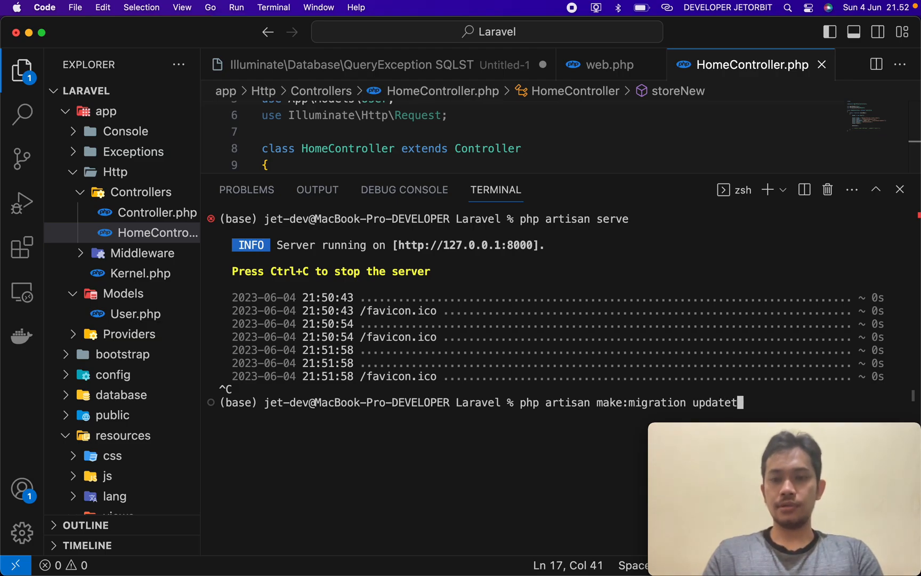
pyautogui.write('ableuser')
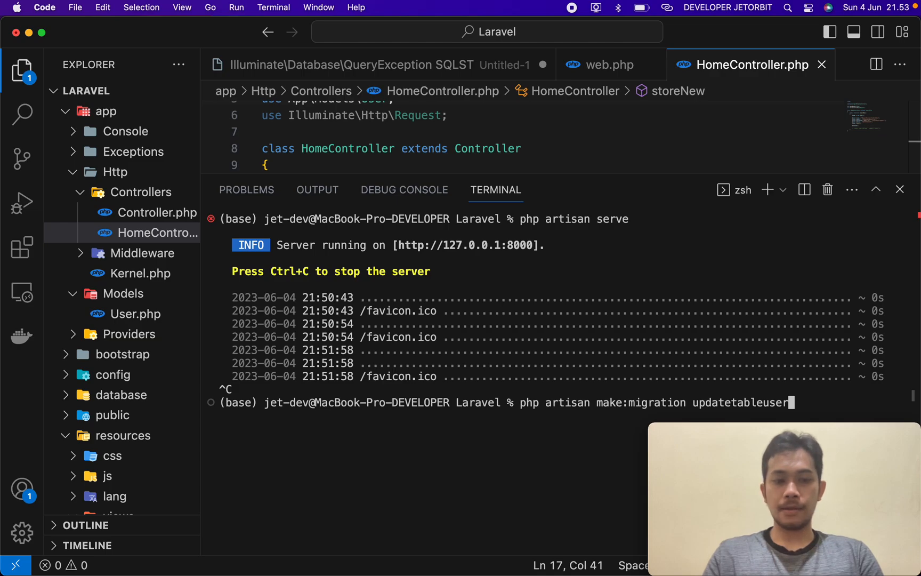
pyautogui.write('add')
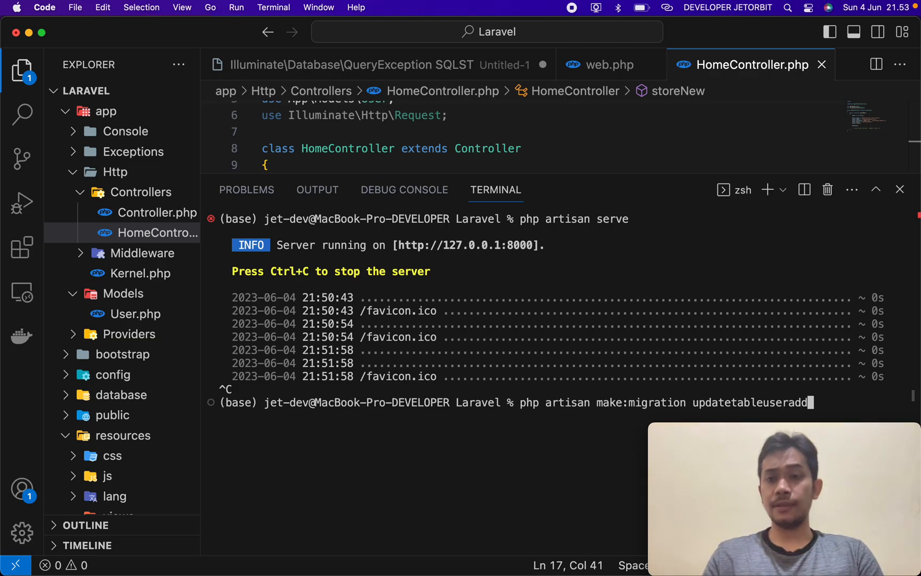
pyautogui.write('phone')
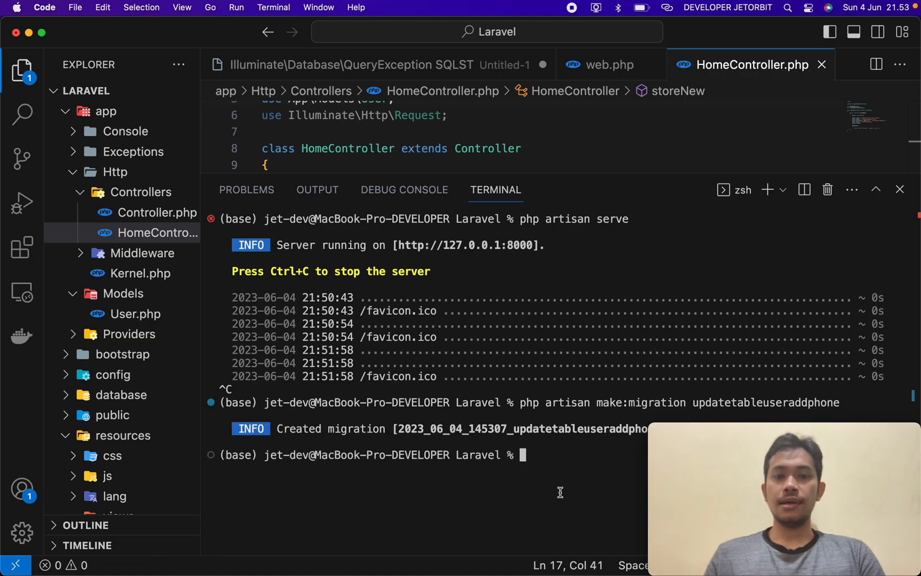
pyautogui.moveTo(115, 171)
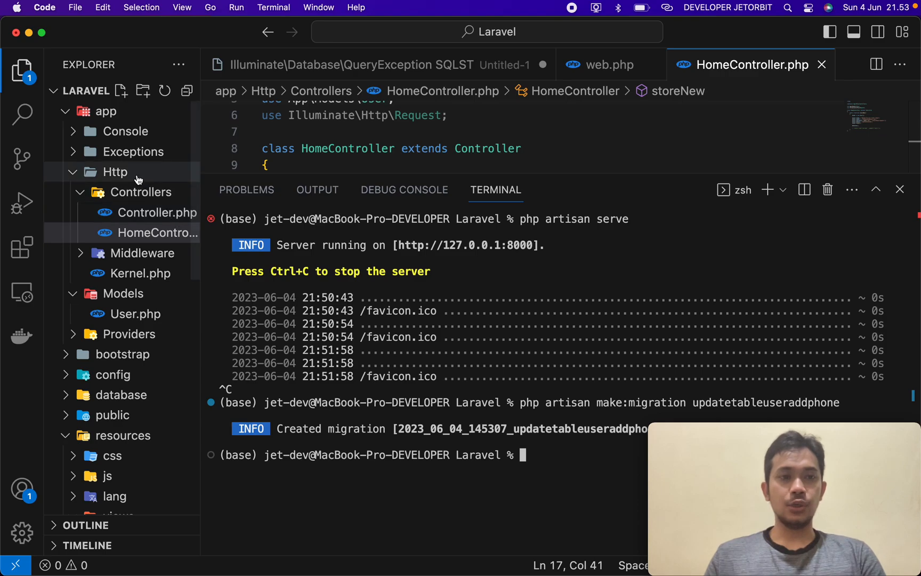
# Step: Collapse app, expand database > migrations, and open the 2023_06_04_145307 migration file
pyautogui.click(106, 110)
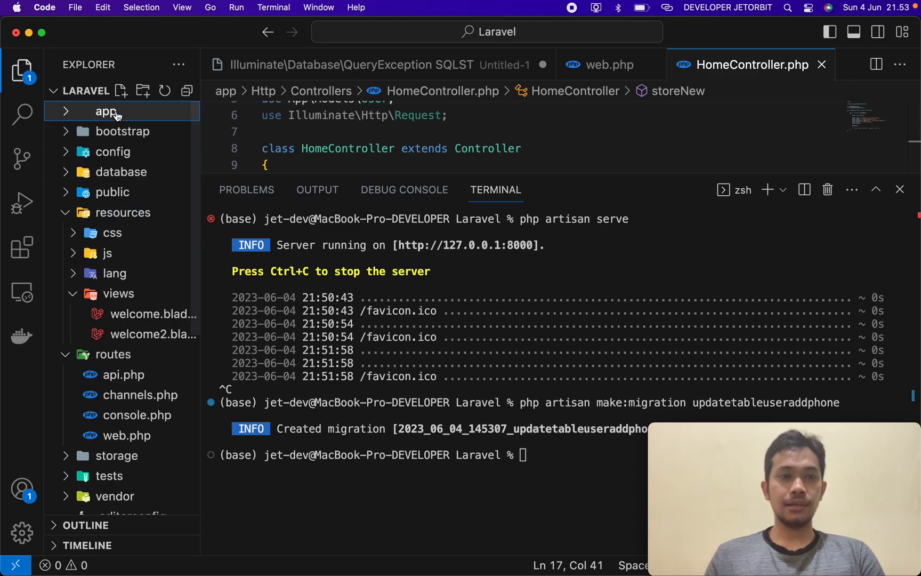
pyautogui.click(122, 171)
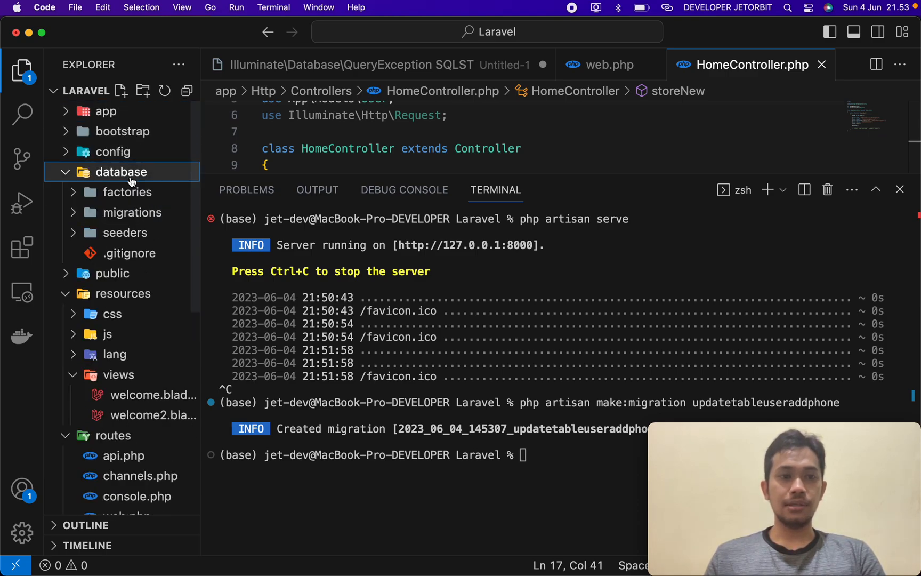
pyautogui.moveTo(133, 212)
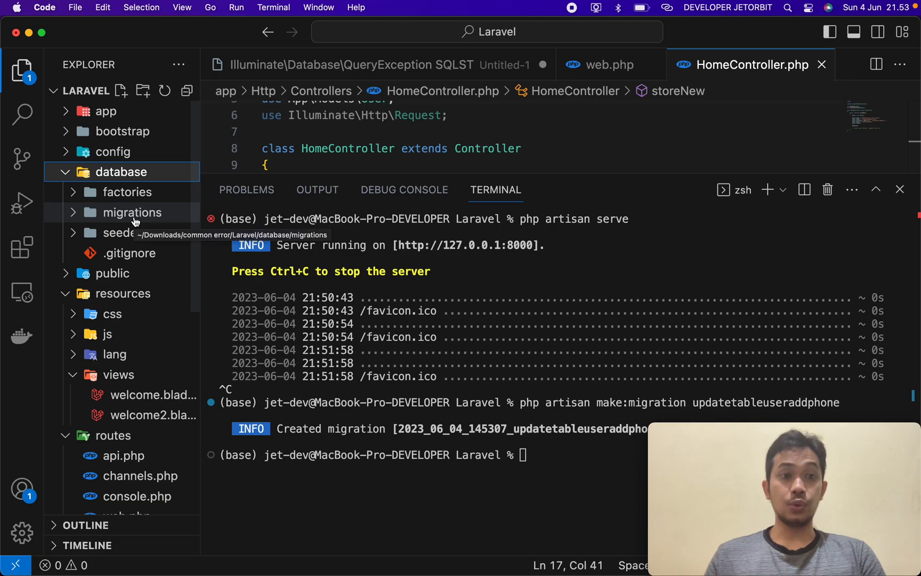
pyautogui.click(131, 213)
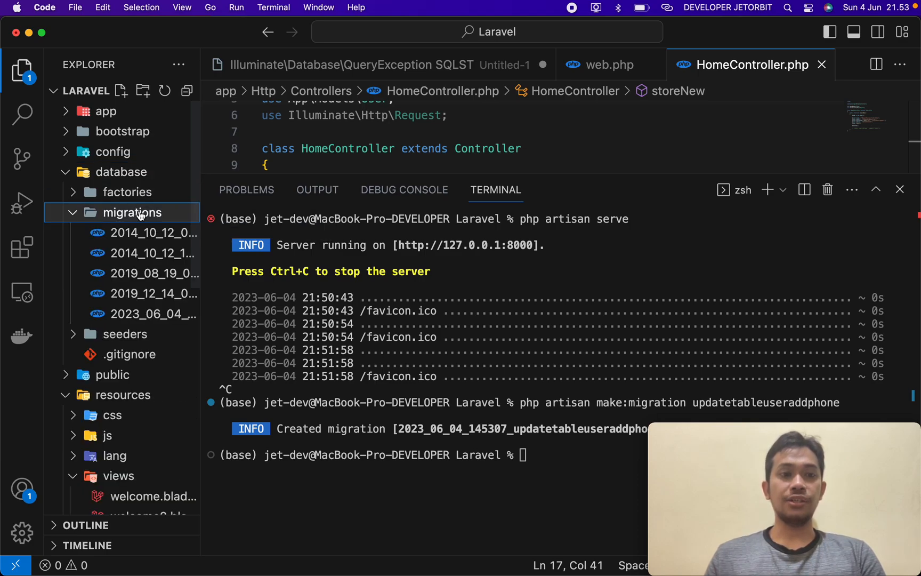
pyautogui.scroll(-3)
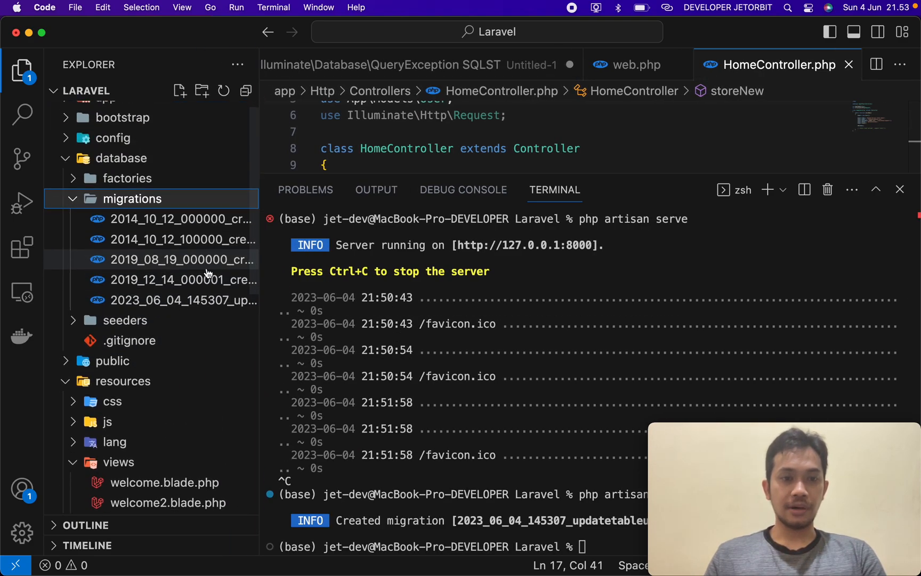
pyautogui.doubleClick(183, 299)
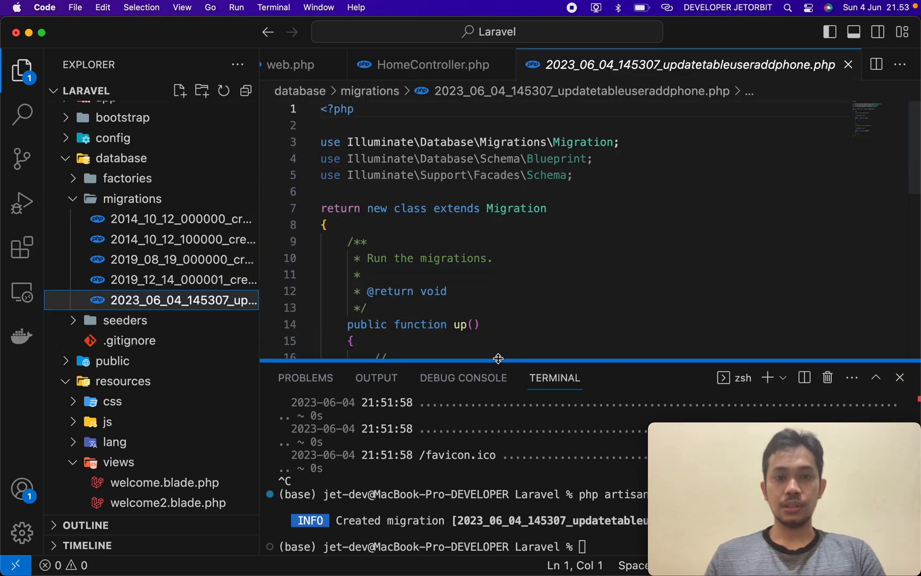
# Step: Begin a Schema::table('users', function($query)) closure in the up() method
pyautogui.scroll(-3)
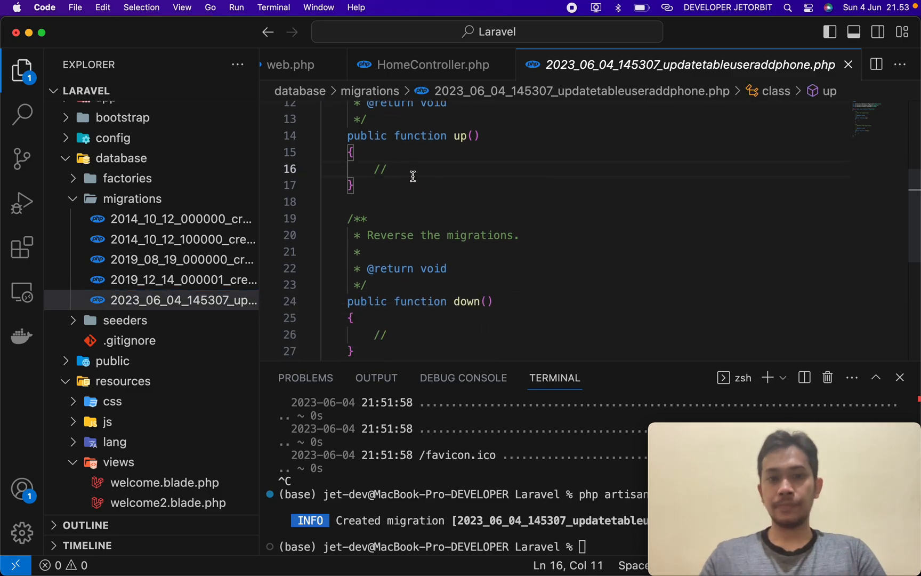
pyautogui.write('Schema::')
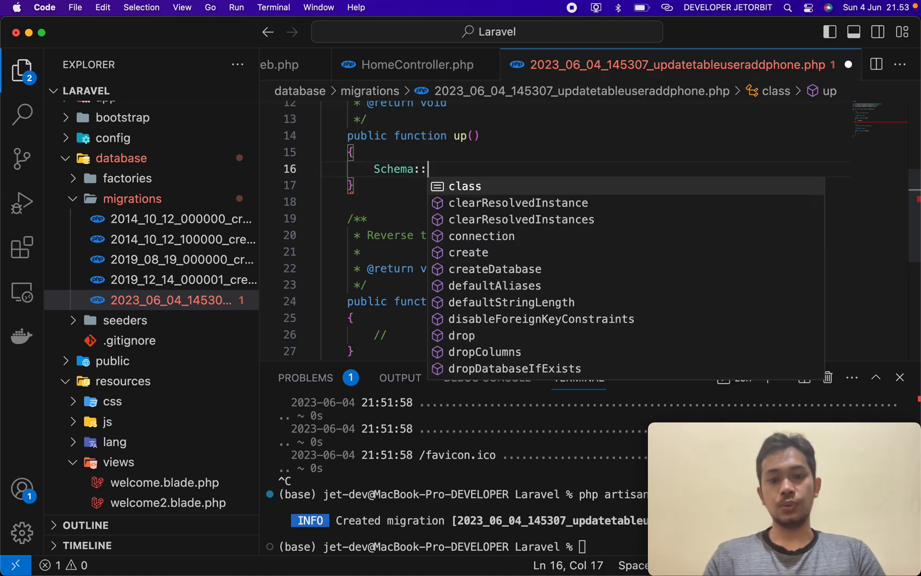
pyautogui.write('table(')
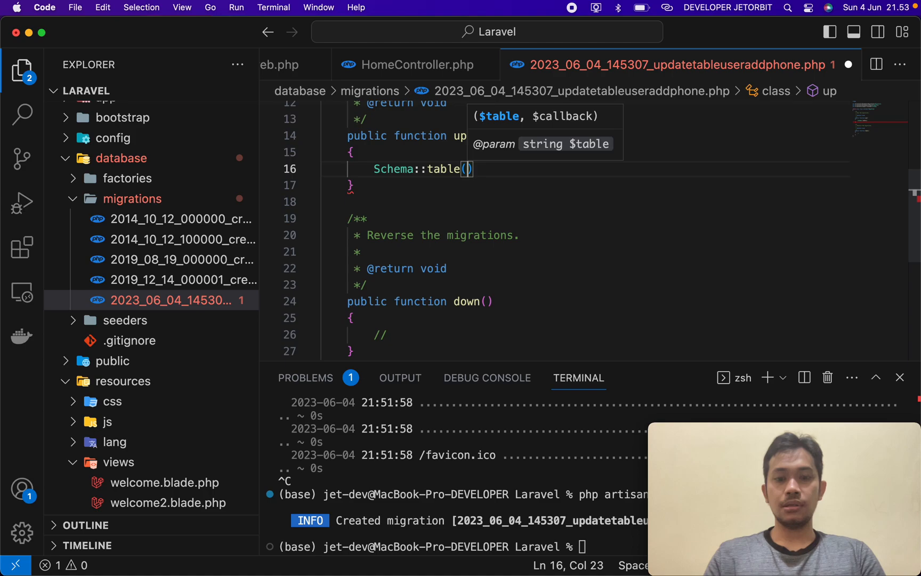
pyautogui.write("'users', function")
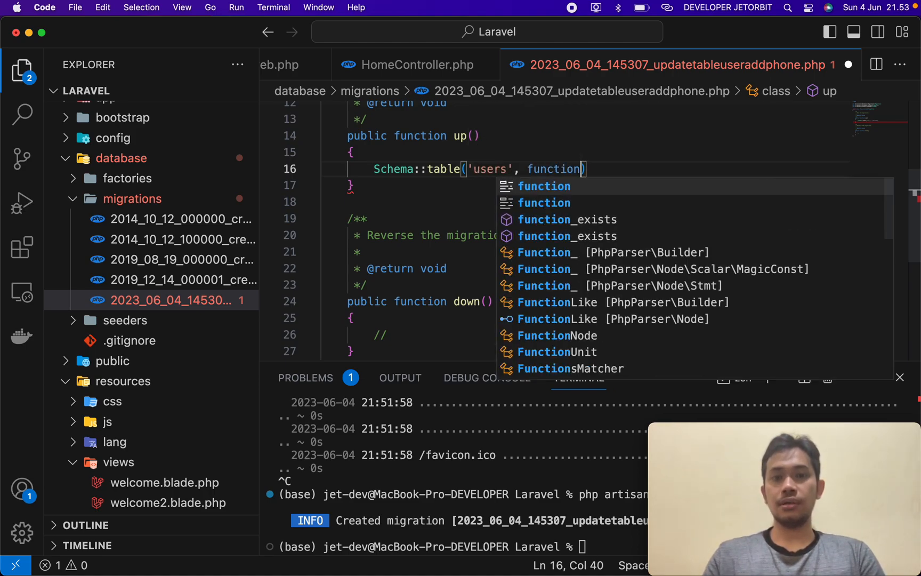
pyautogui.write('()')
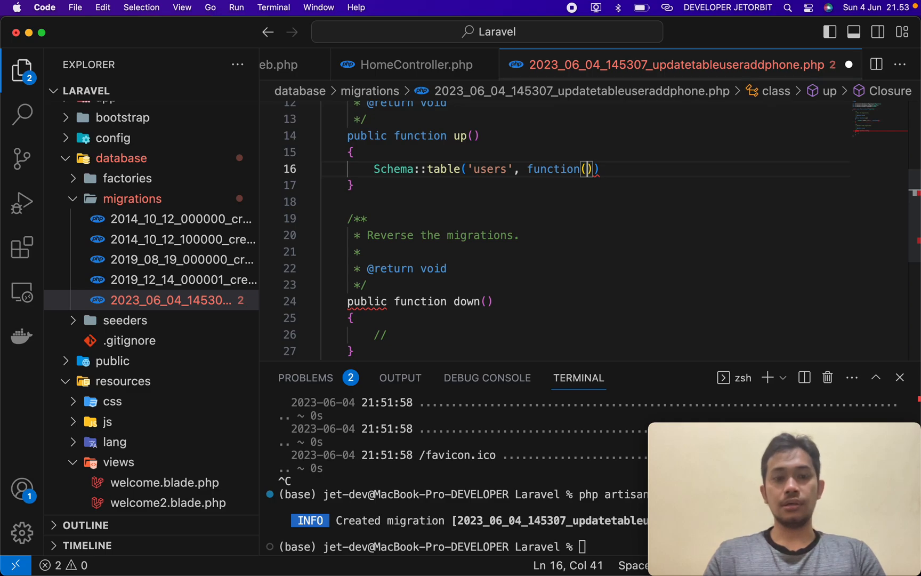
pyautogui.write('$query')
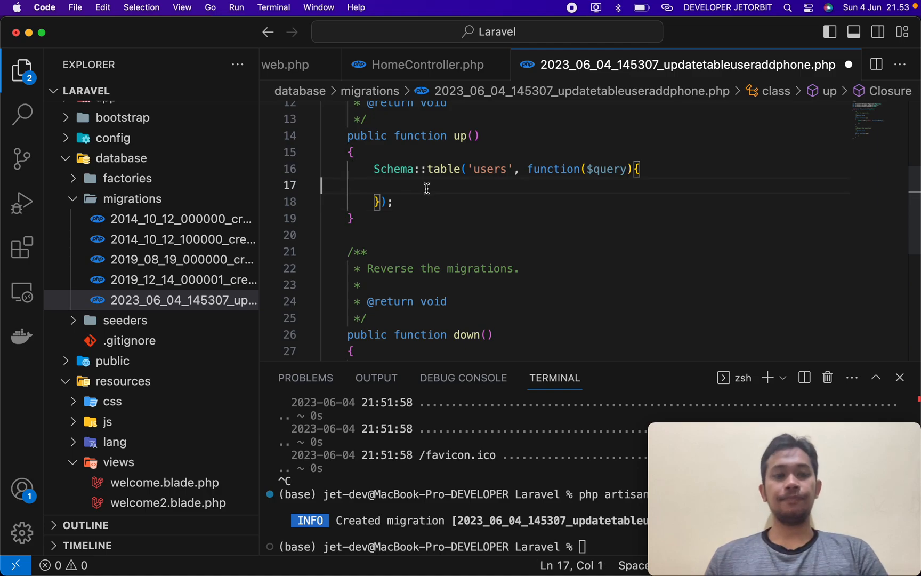
# Step: After checking HomeController's phone field, add $query->text()->nullable(); inside the closure
pyautogui.click(432, 184)
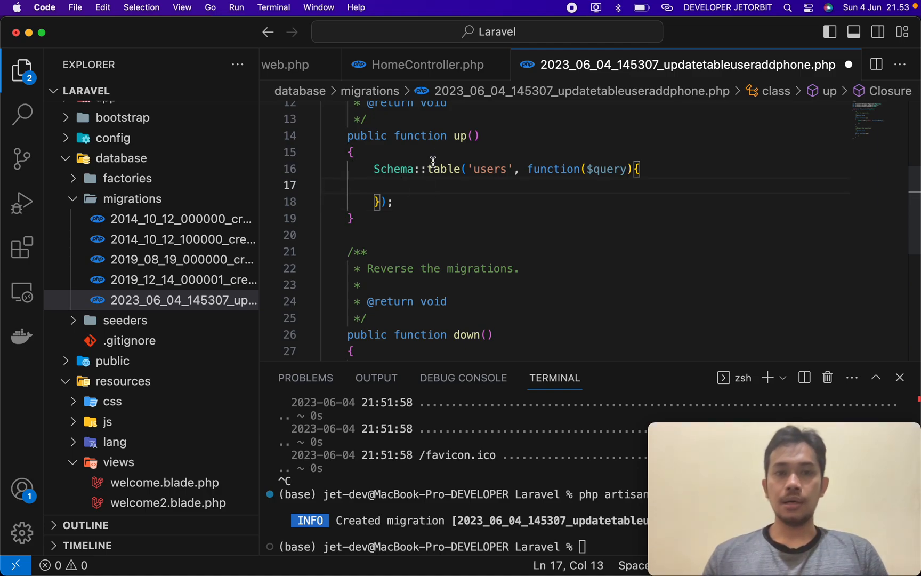
pyautogui.click(429, 65)
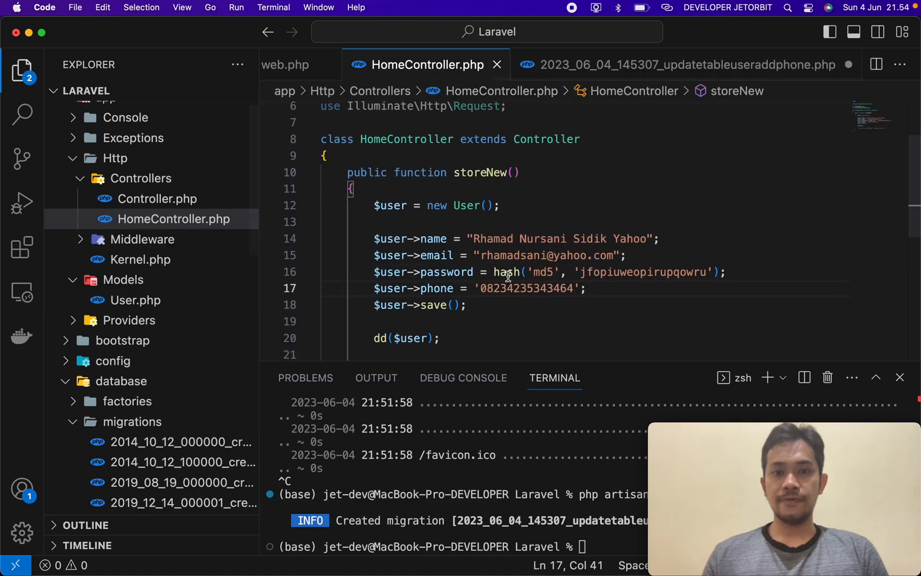
pyautogui.click(687, 64)
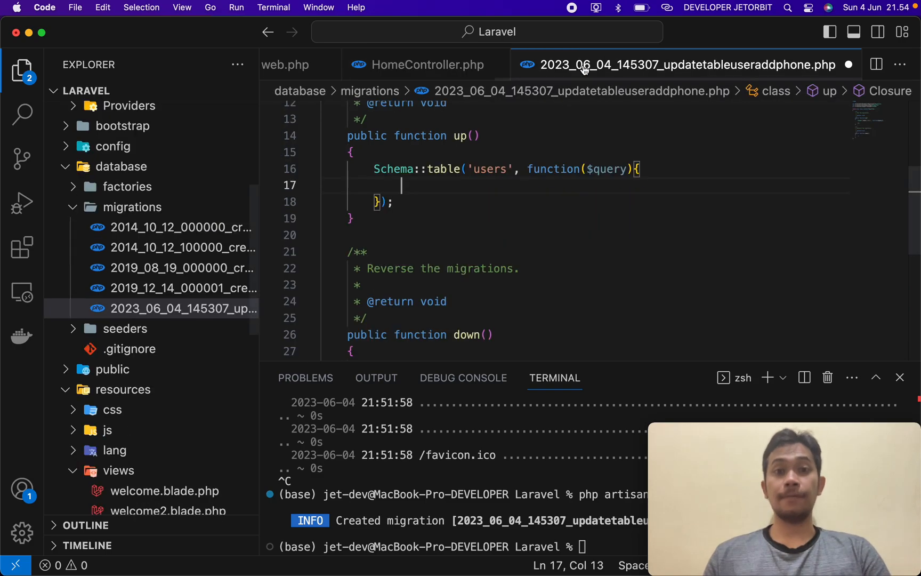
pyautogui.write('$')
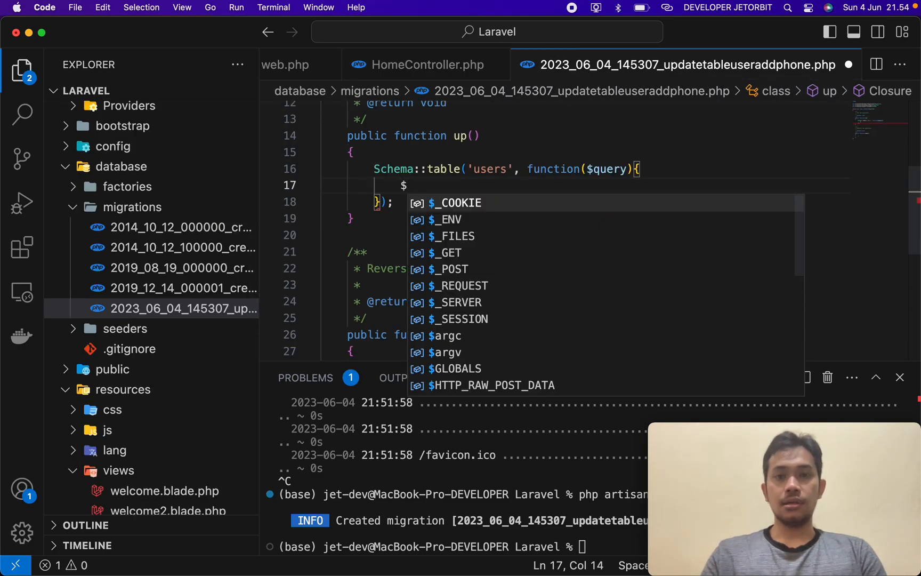
pyautogui.write('query->')
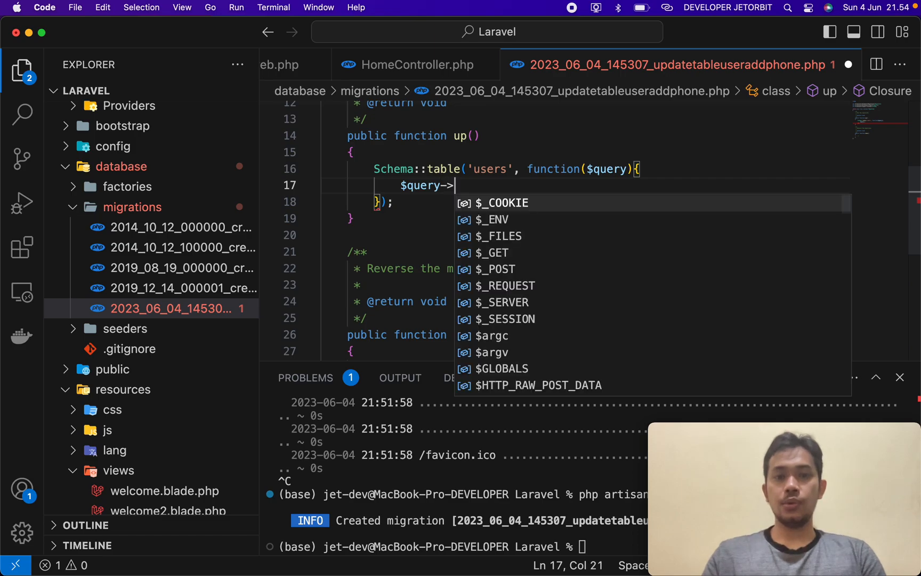
pyautogui.write('text')
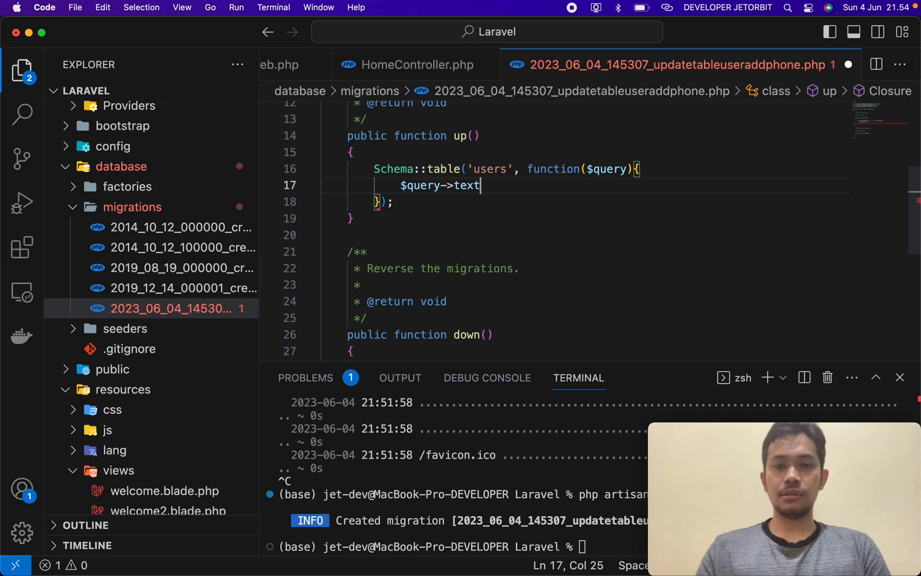
pyautogui.write('()')
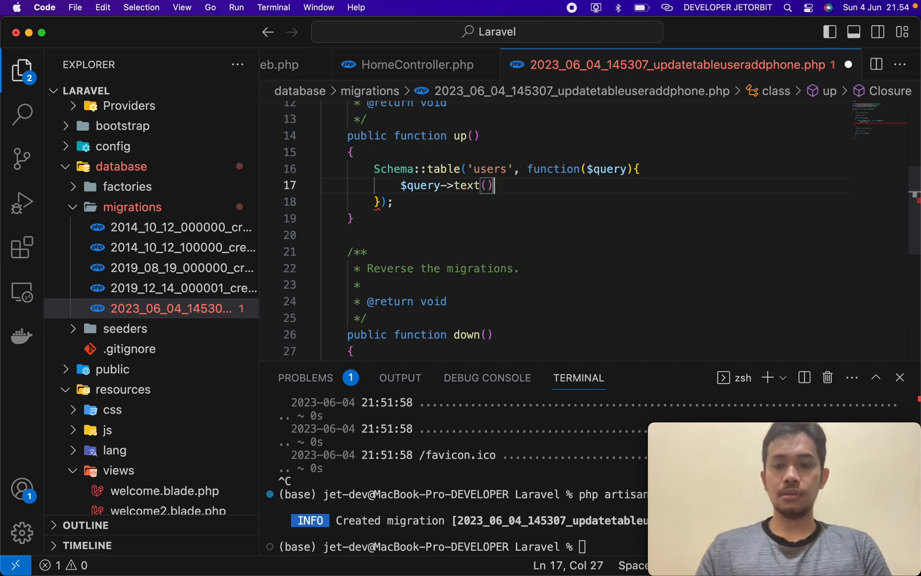
pyautogui.write('->nullable')
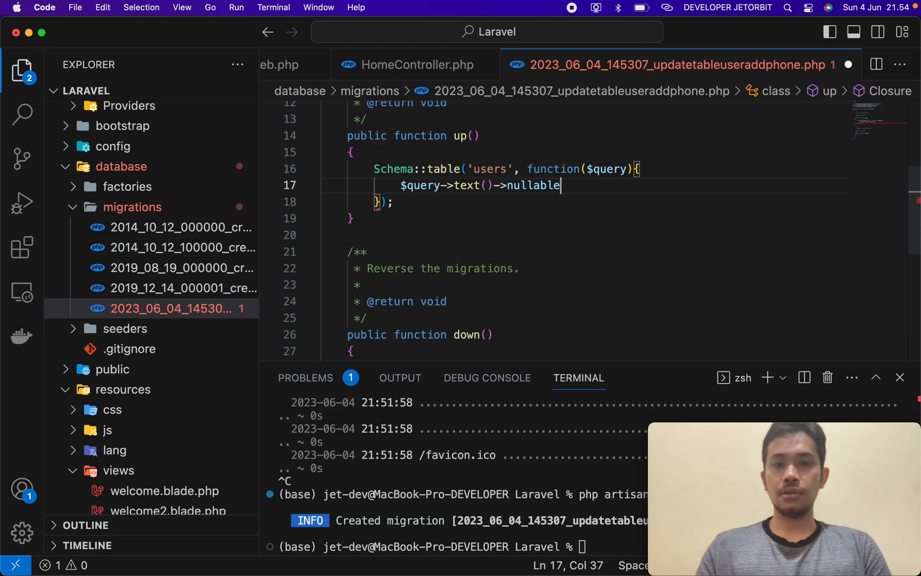
pyautogui.write('();')
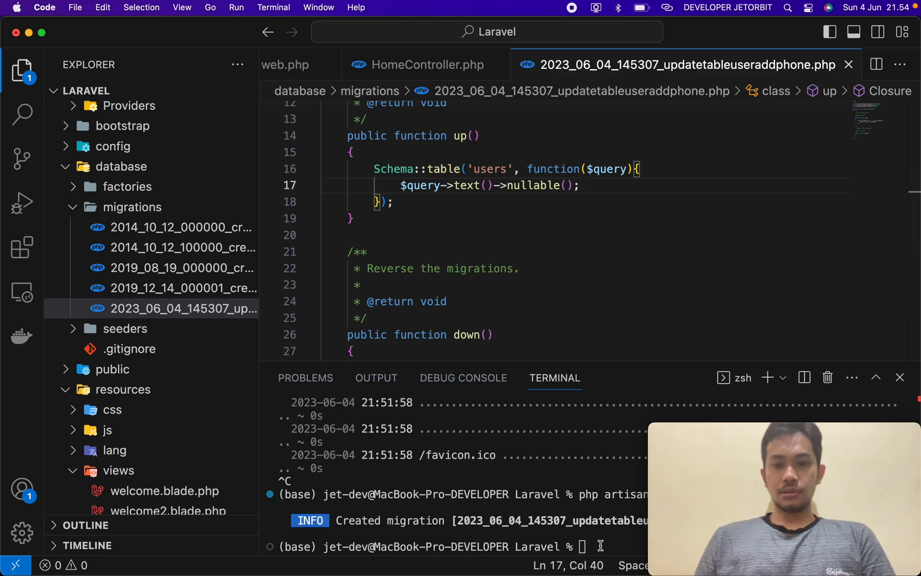
pyautogui.write('clear')
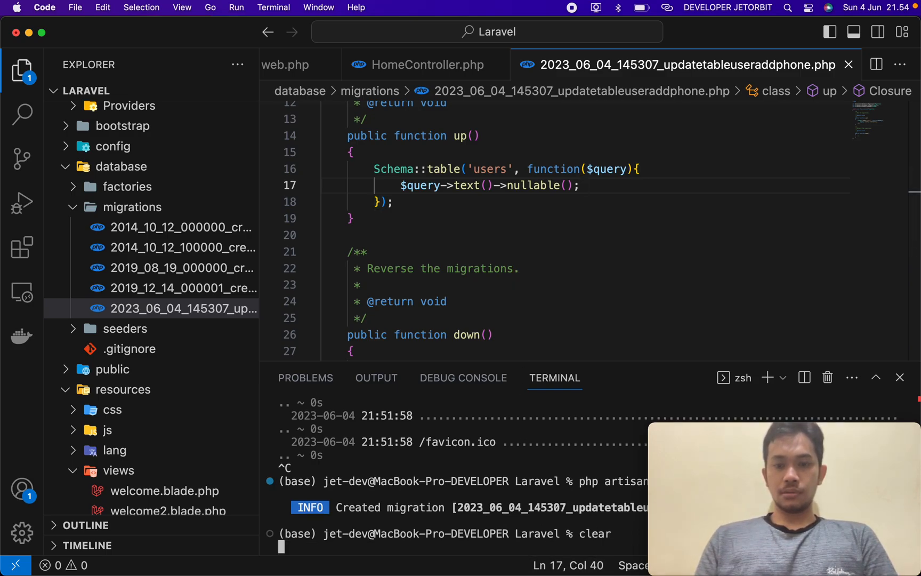
# Step: Review the column definitions in the personal_access_tokens migration's Schema::create block
pyautogui.click(183, 287)
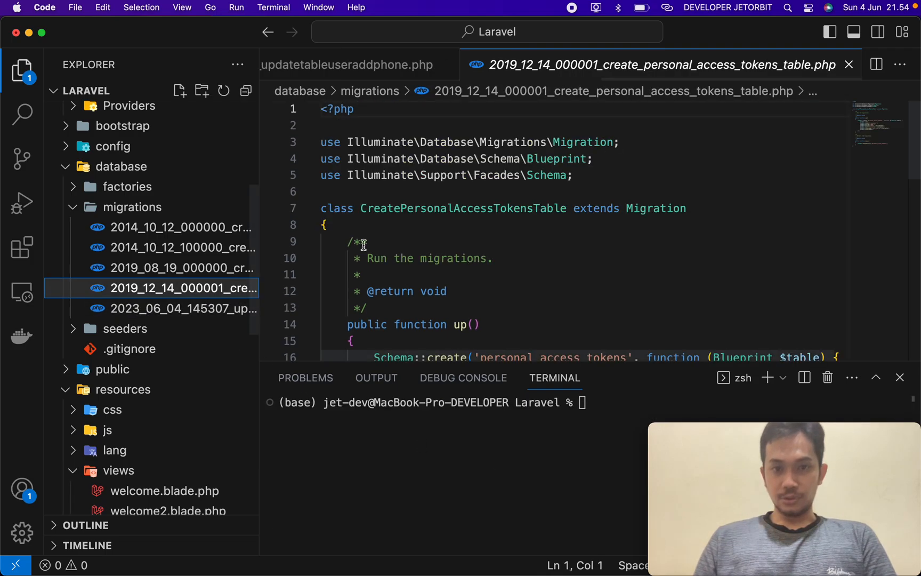
pyautogui.scroll(-3)
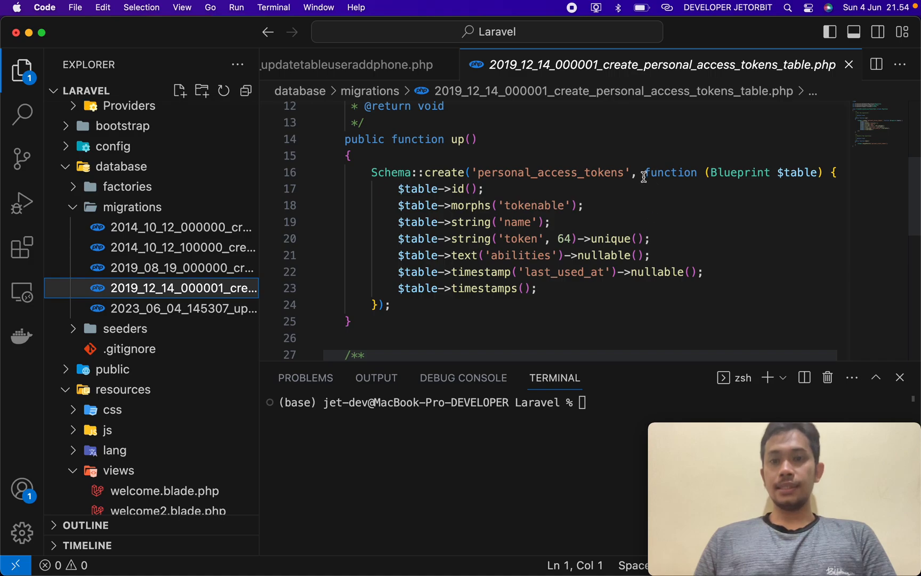
pyautogui.moveTo(644, 172); pyautogui.dragTo(821, 172)
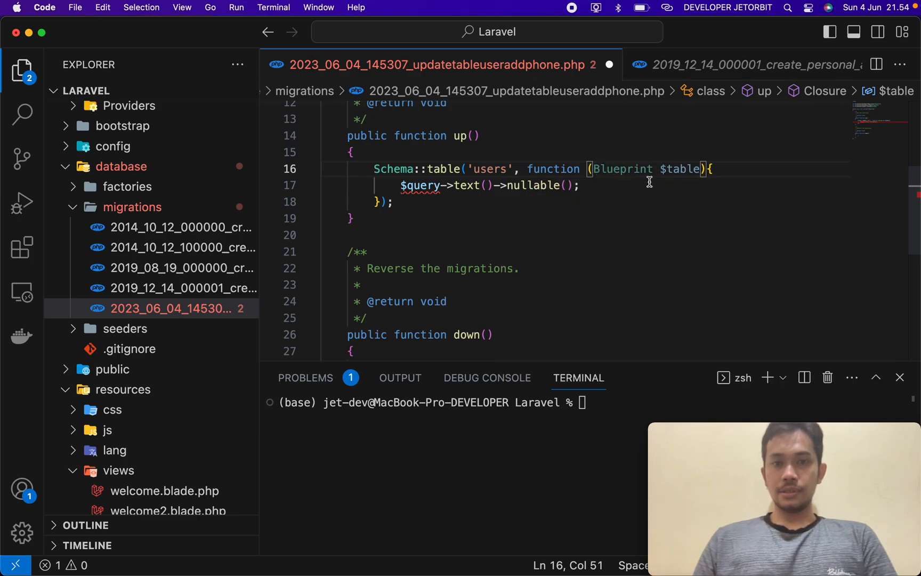
# Step: Replace $query with $table and name the column: $table->text('phone')->nullable()
pyautogui.doubleClick(678, 168)
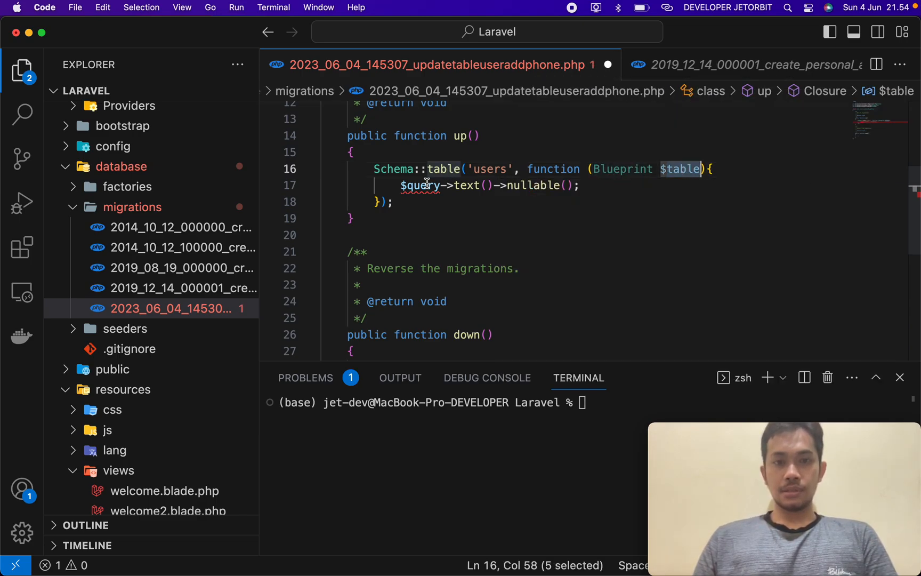
pyautogui.write('$table')
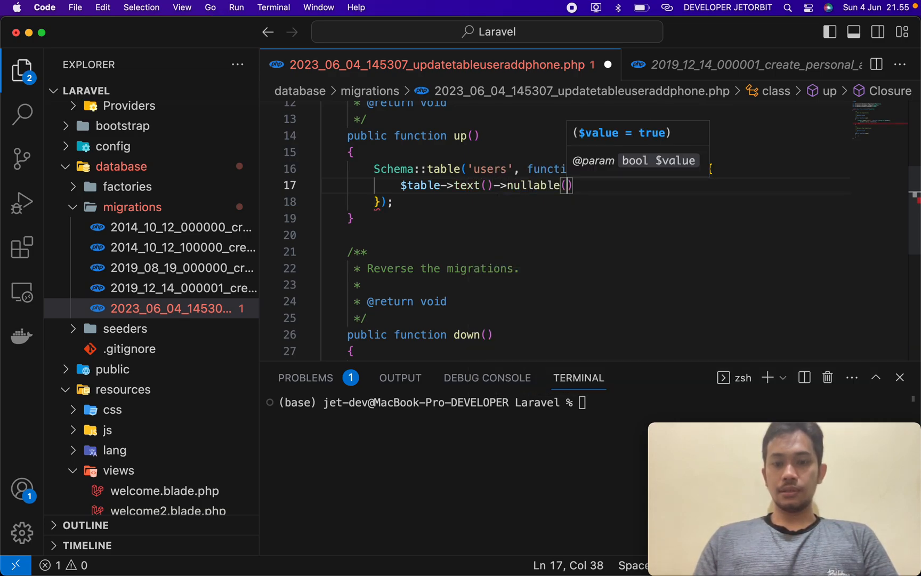
pyautogui.write(';')
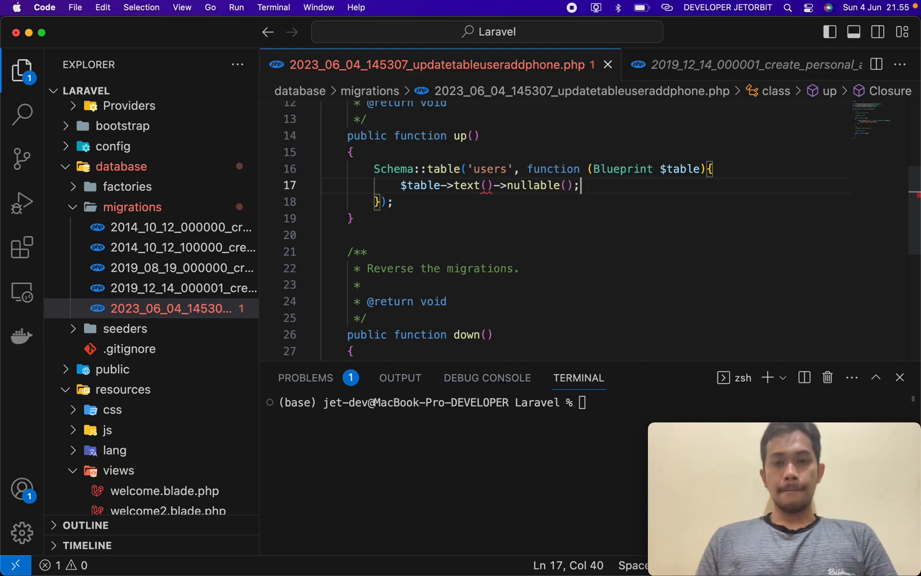
pyautogui.moveTo(484, 185)
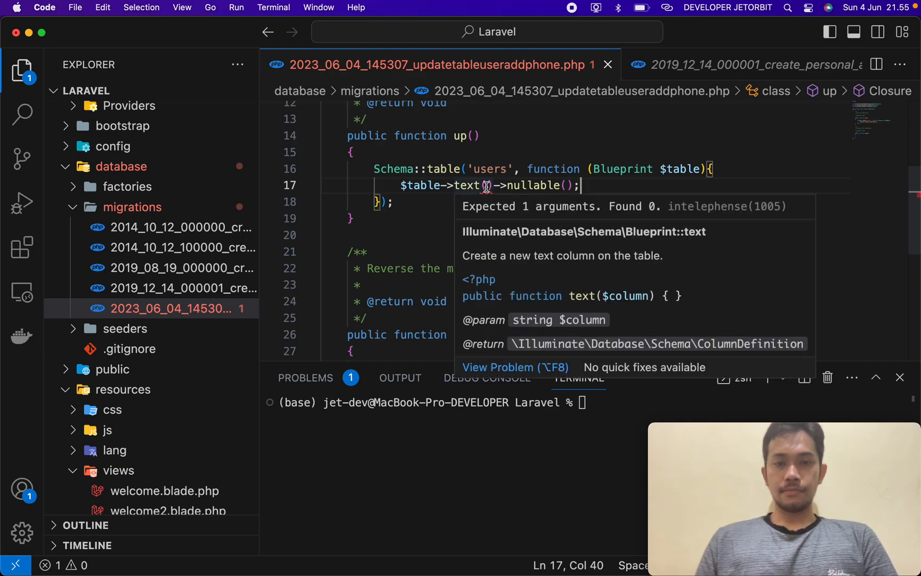
pyautogui.write("''")
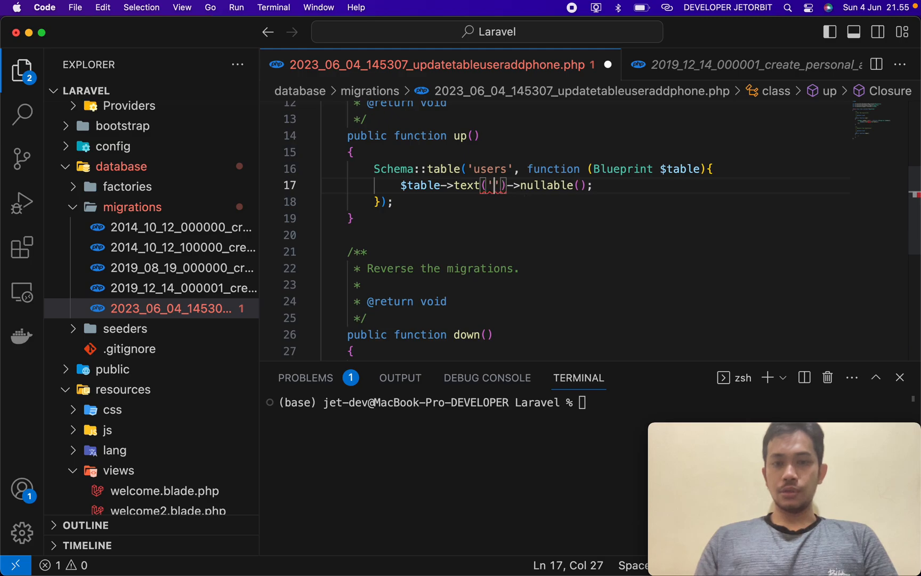
pyautogui.write('phone')
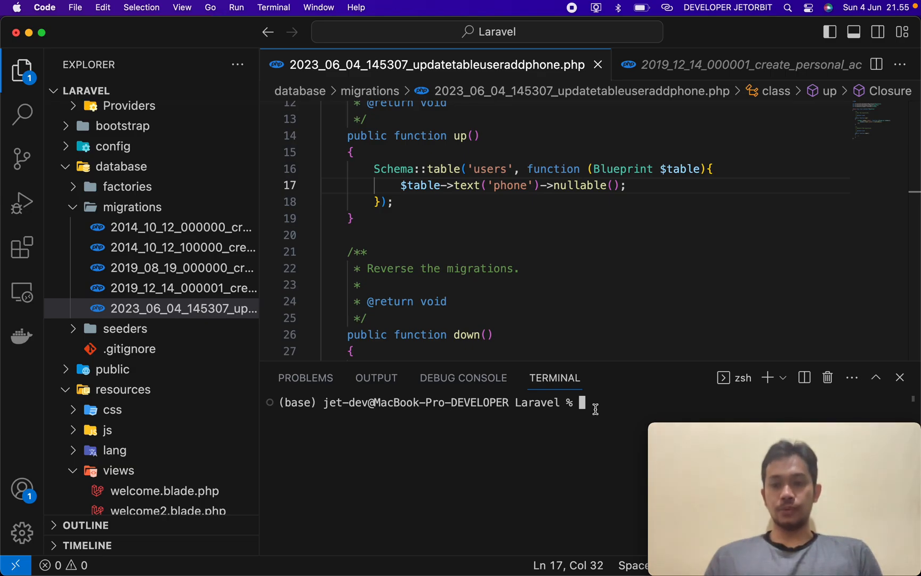
# Step: Run php artisan migrate and confirm DBeaver's users table shows the phone column
pyautogui.write('php')
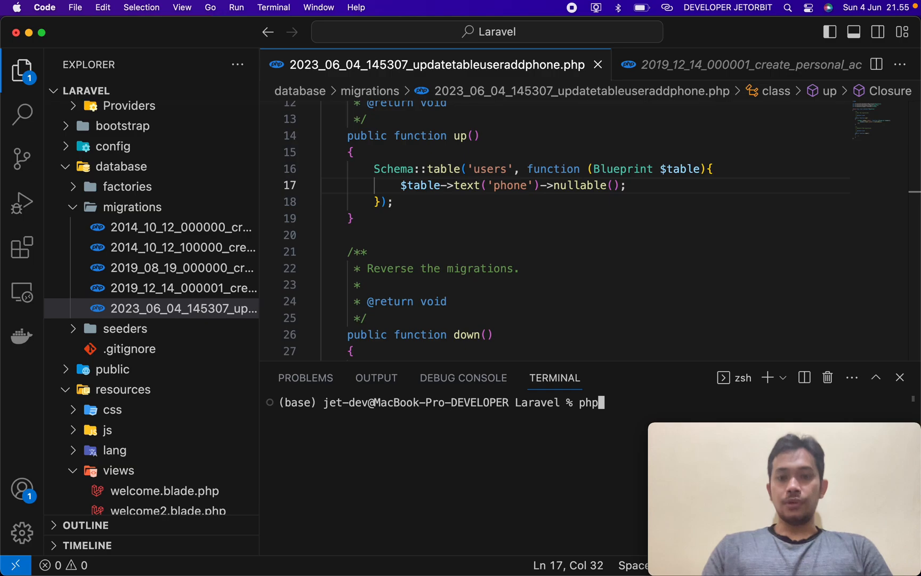
pyautogui.write('artisan mig')
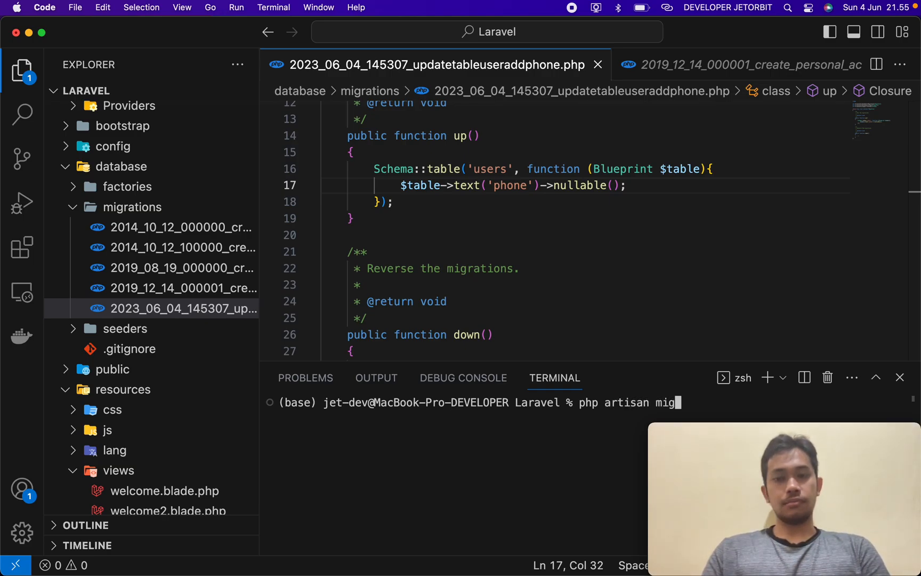
pyautogui.press('backspace')
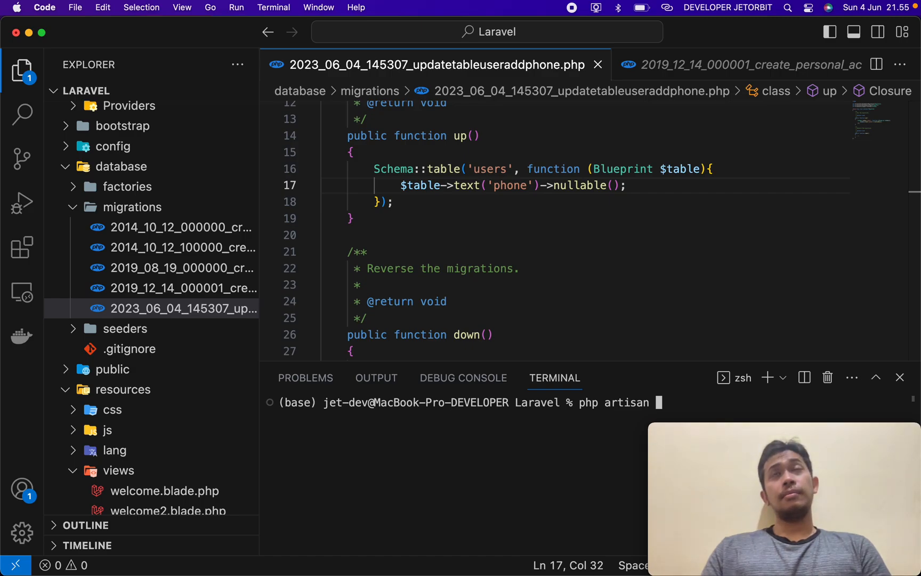
pyautogui.write('migrate')
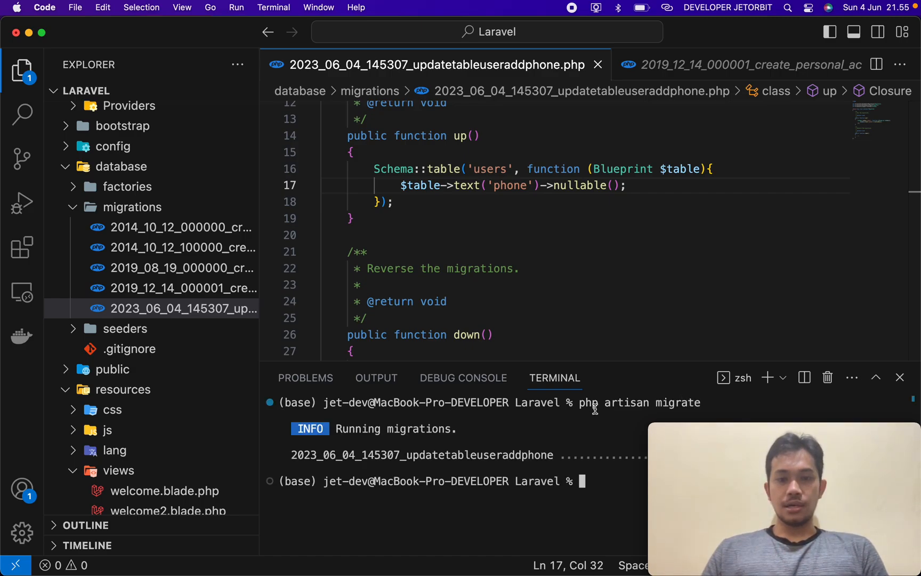
pyautogui.press('F3')
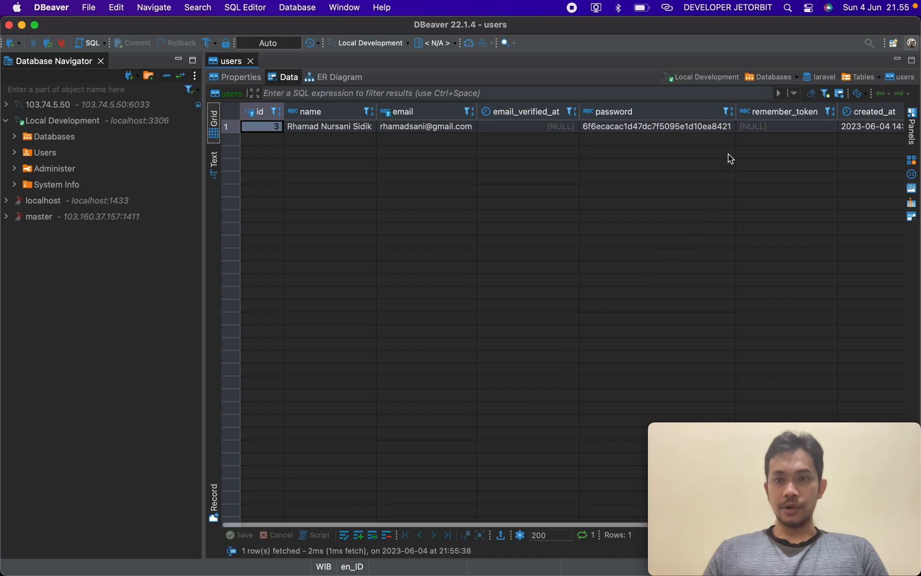
pyautogui.hscroll(3)
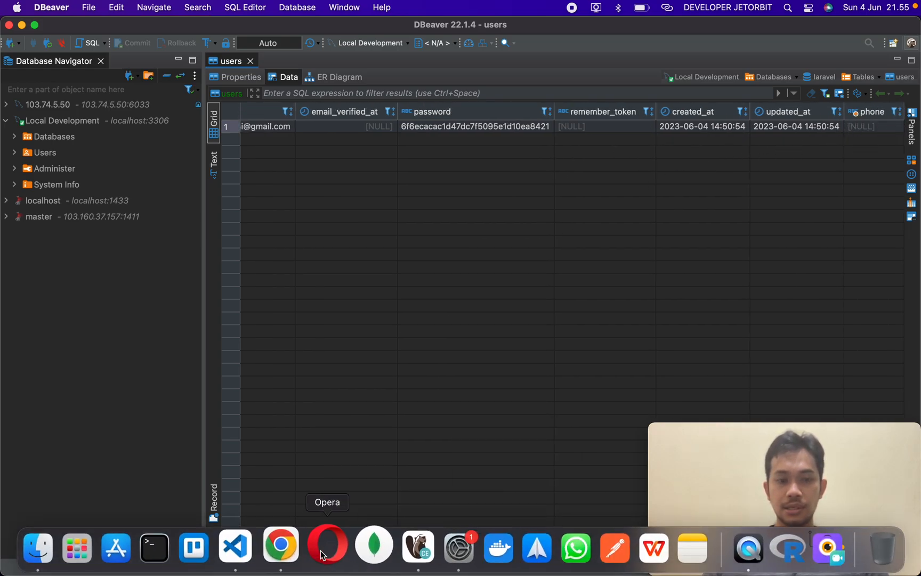
pyautogui.click(280, 547)
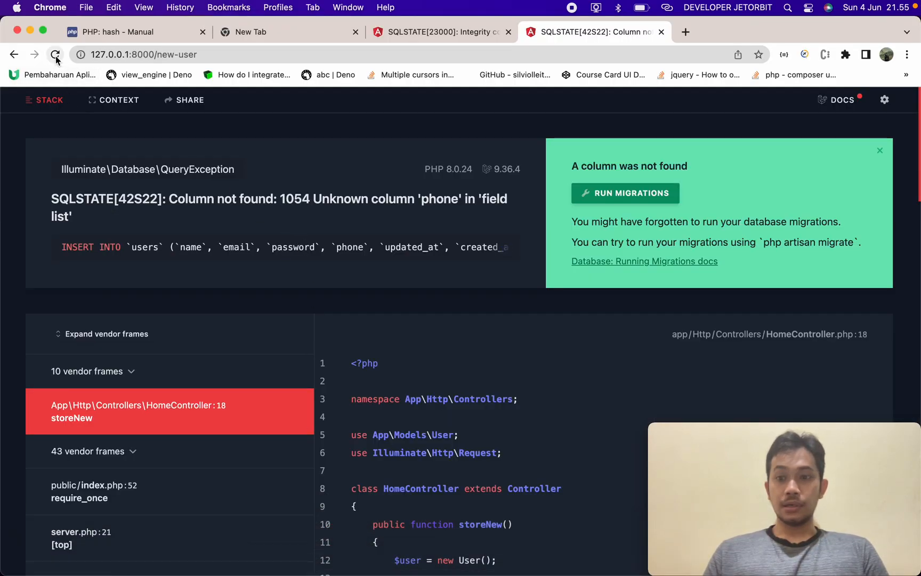
# Step: Reload the 127.0.0.1:8000/new-user page in Chrome
pyautogui.click(56, 54)
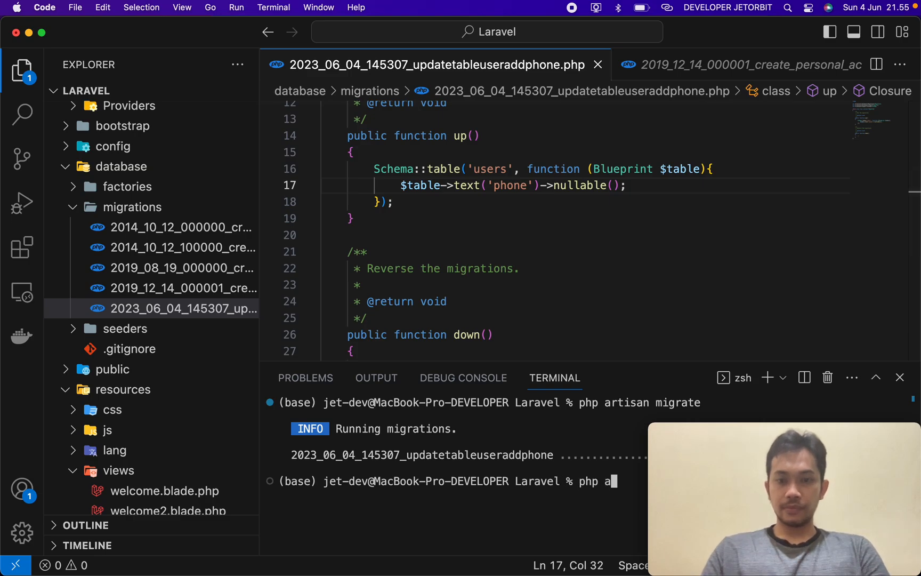
# Step: Restart the Laravel server with php artisan serve in the terminal
pyautogui.write('rtisan')
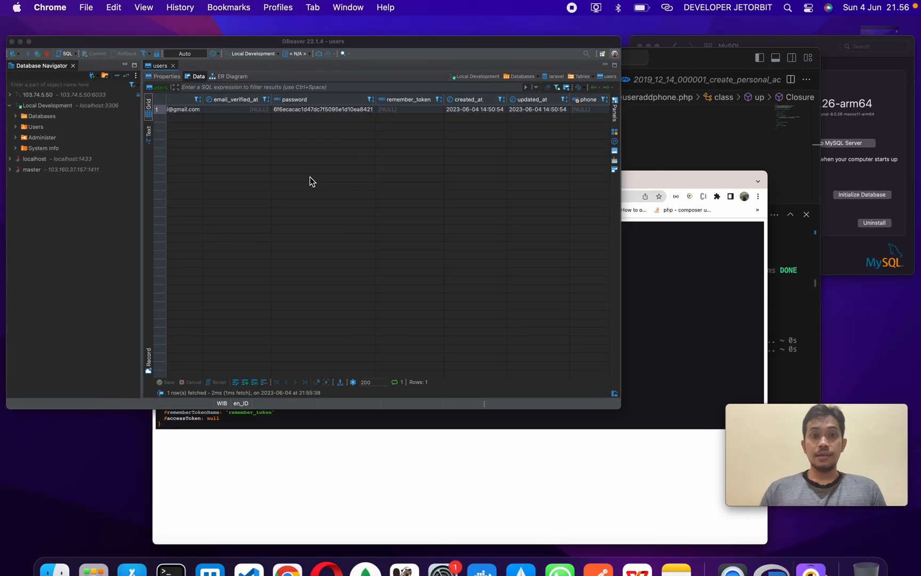
pyautogui.rightClick(312, 176)
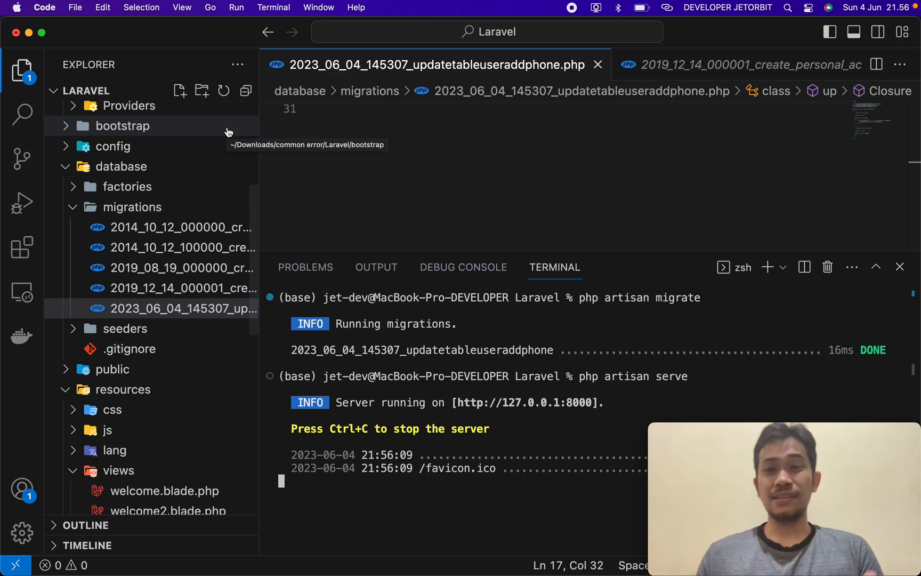
pyautogui.moveTo(500, 99)
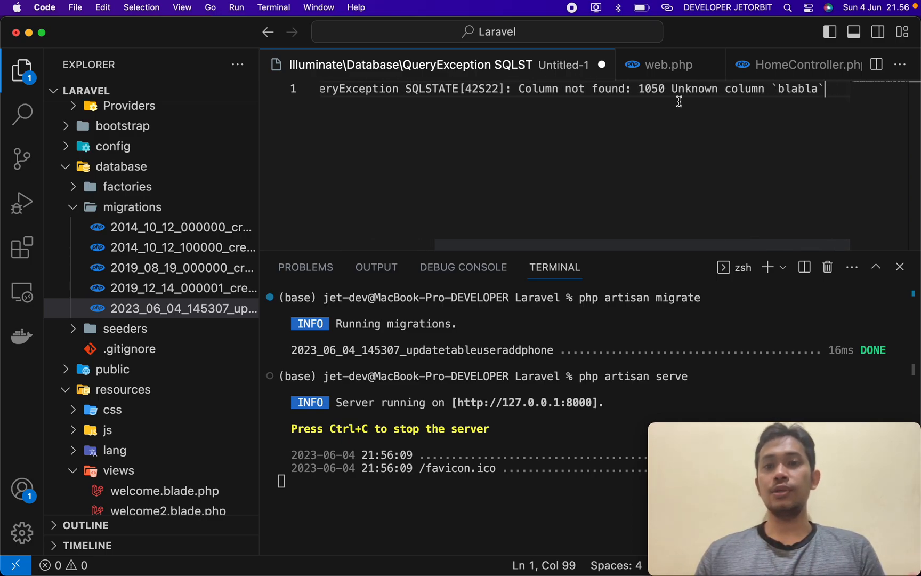
pyautogui.moveTo(658, 106)
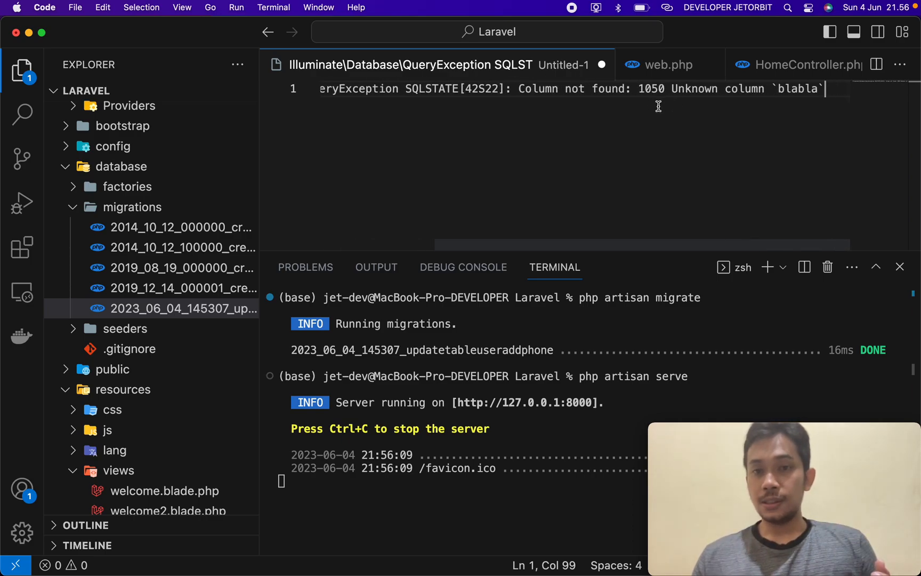
# Step: Highlight the 'Unknown column' text in the pasted QueryException message
pyautogui.moveTo(670, 88); pyautogui.dragTo(763, 89)
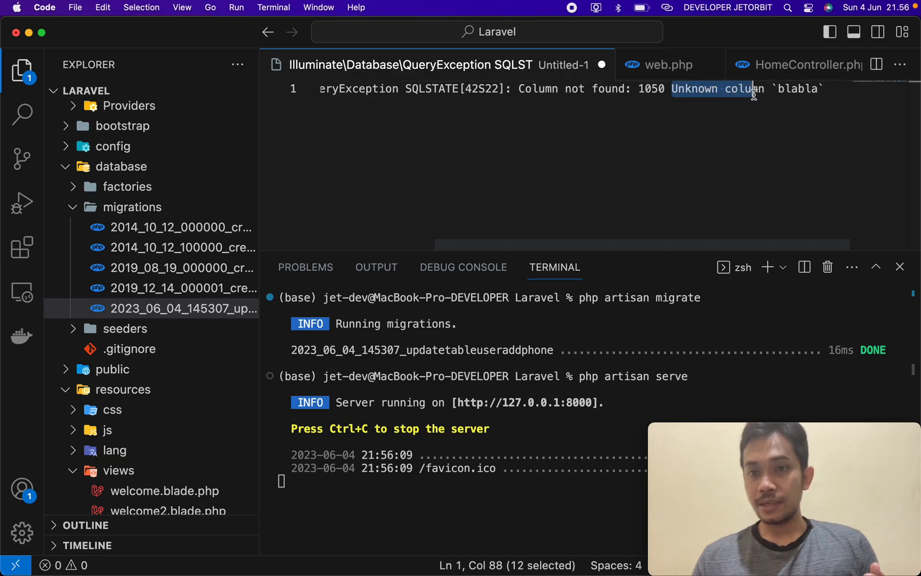